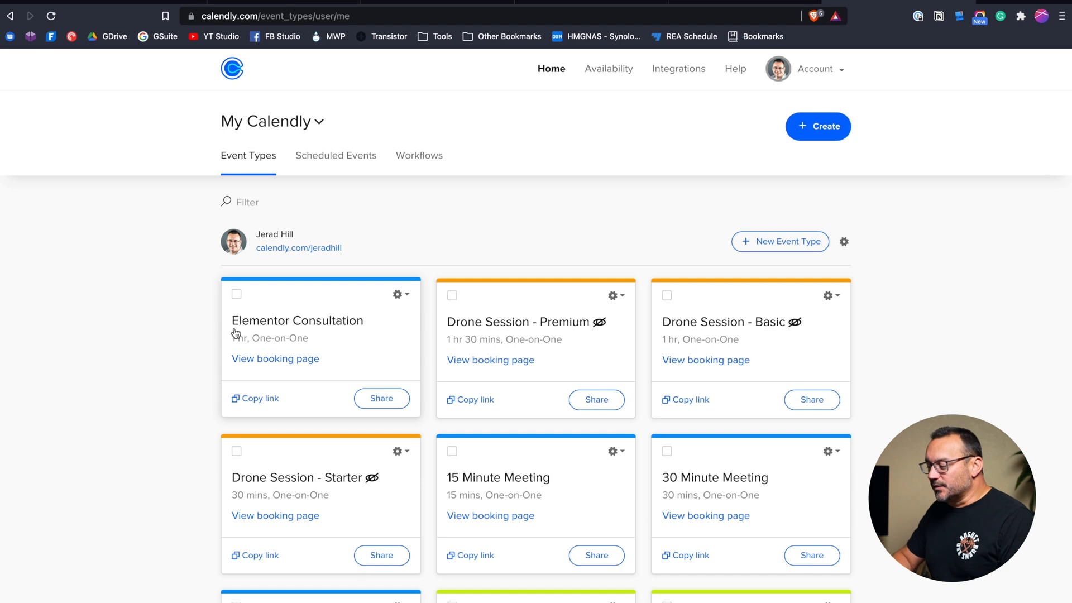
pyautogui.moveTo(316, 318)
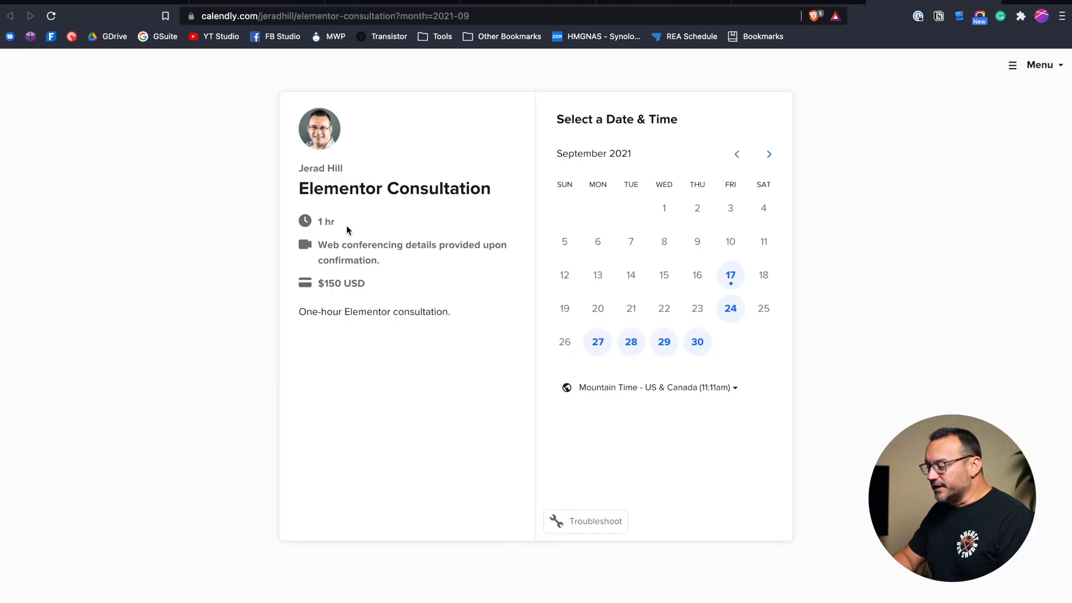
pyautogui.moveTo(669, 328)
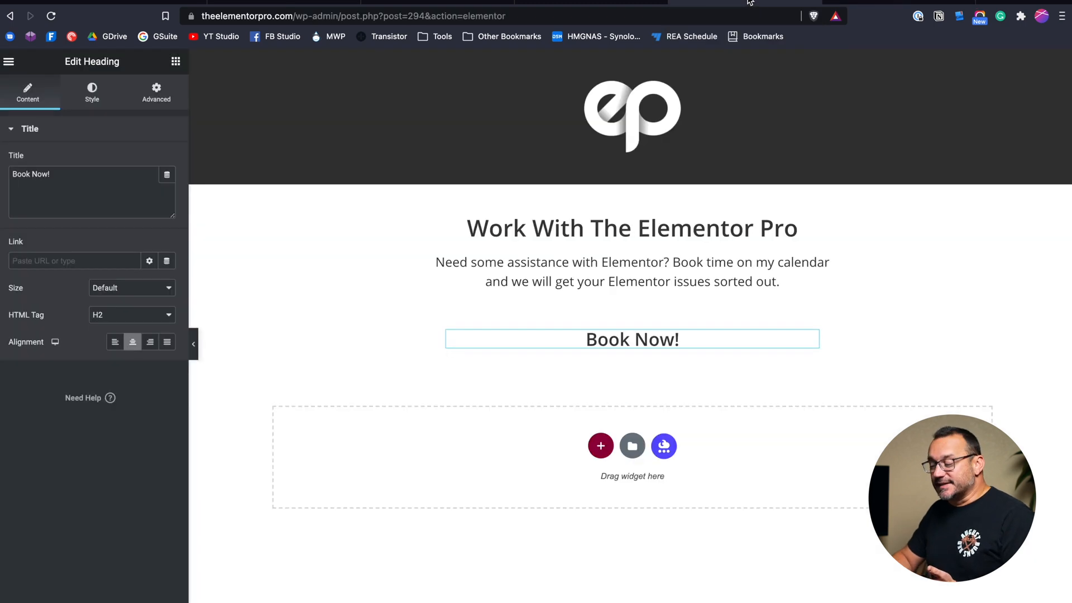
pyautogui.moveTo(590, 318)
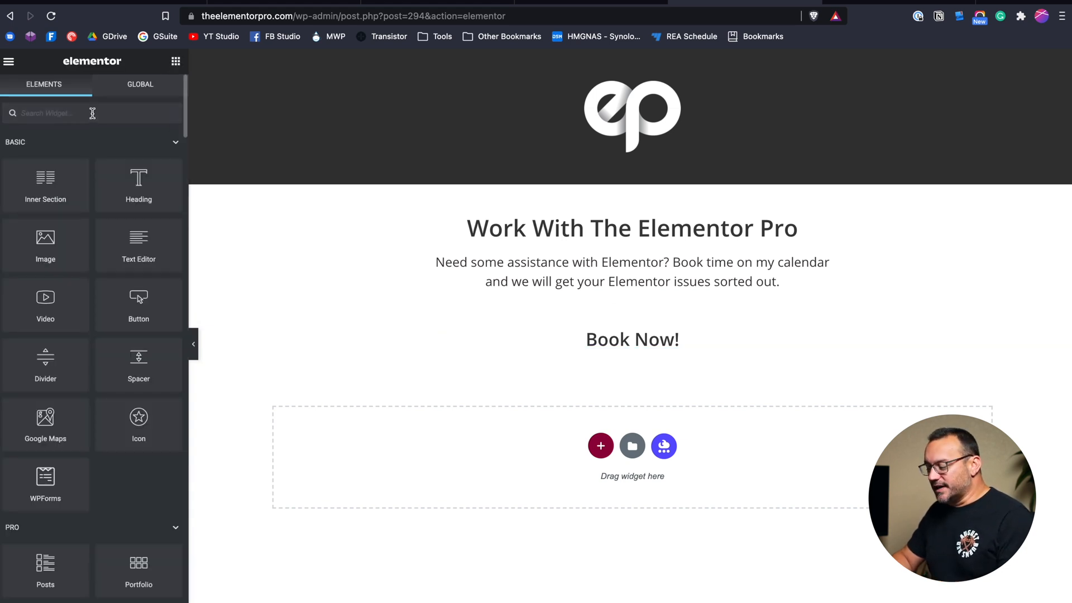
# Filter Elementor's widget search for 'html', then return to the Calendly event types tab.
pyautogui.write('html')
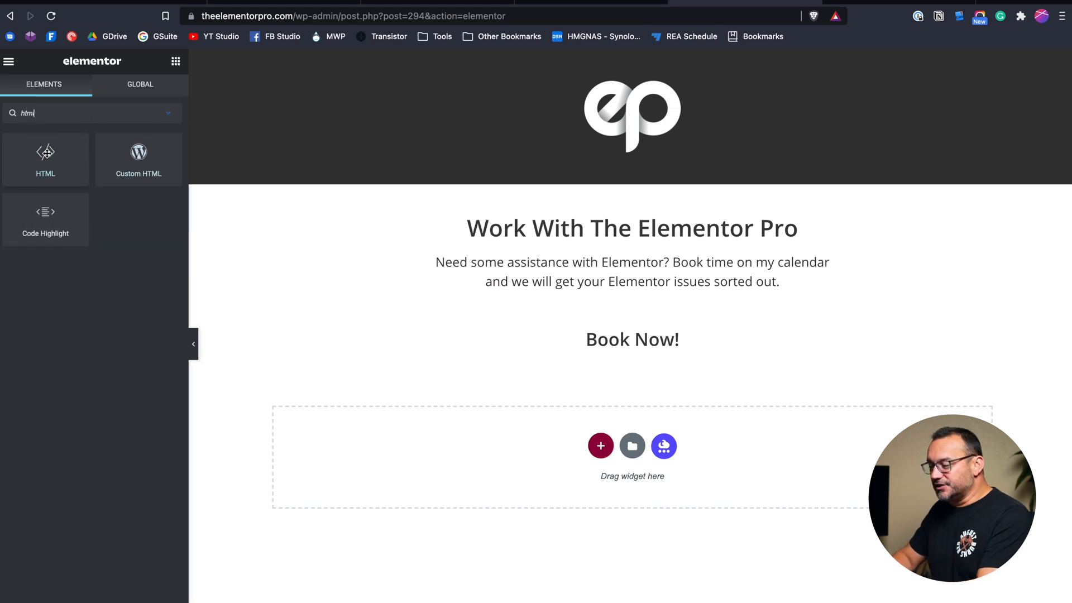
pyautogui.click(632, 339)
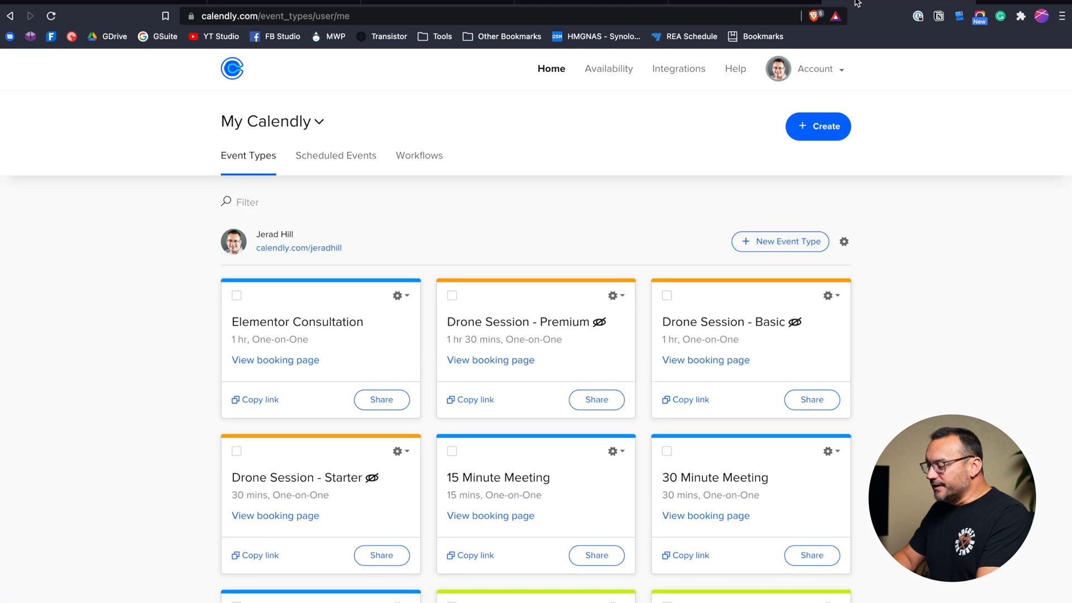
# Share Elementor Consultation via Add to website, choose Embed inline, and copy the embed code.
pyautogui.click(381, 399)
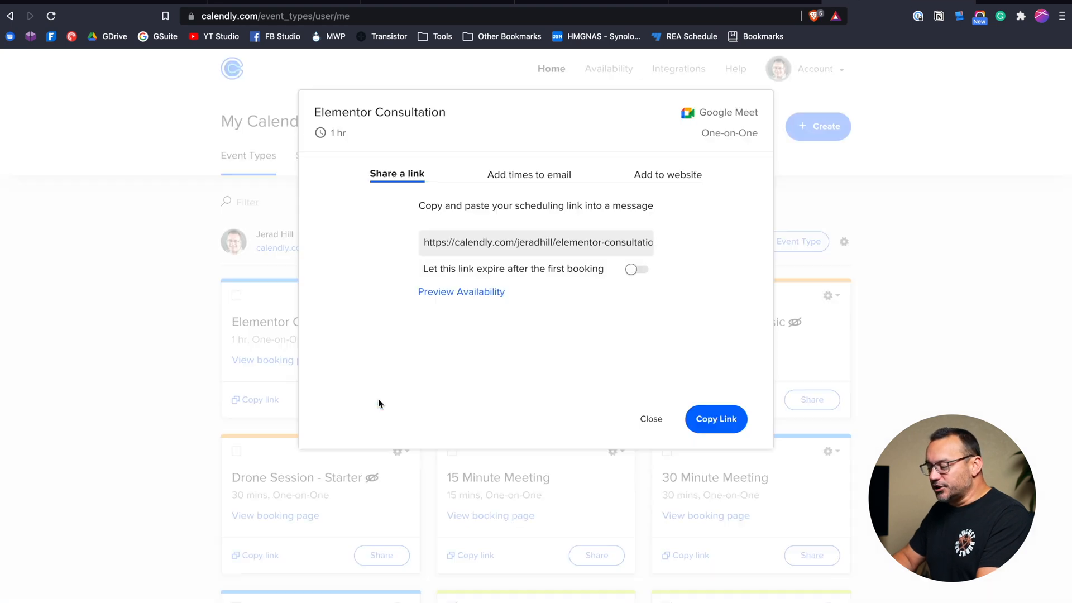
pyautogui.click(667, 174)
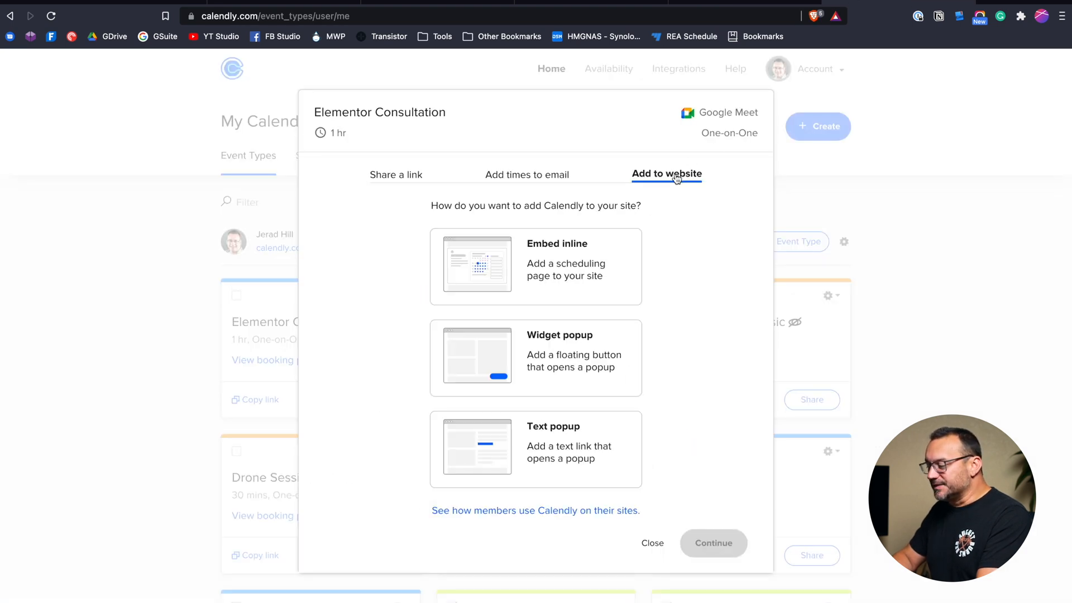
pyautogui.click(534, 266)
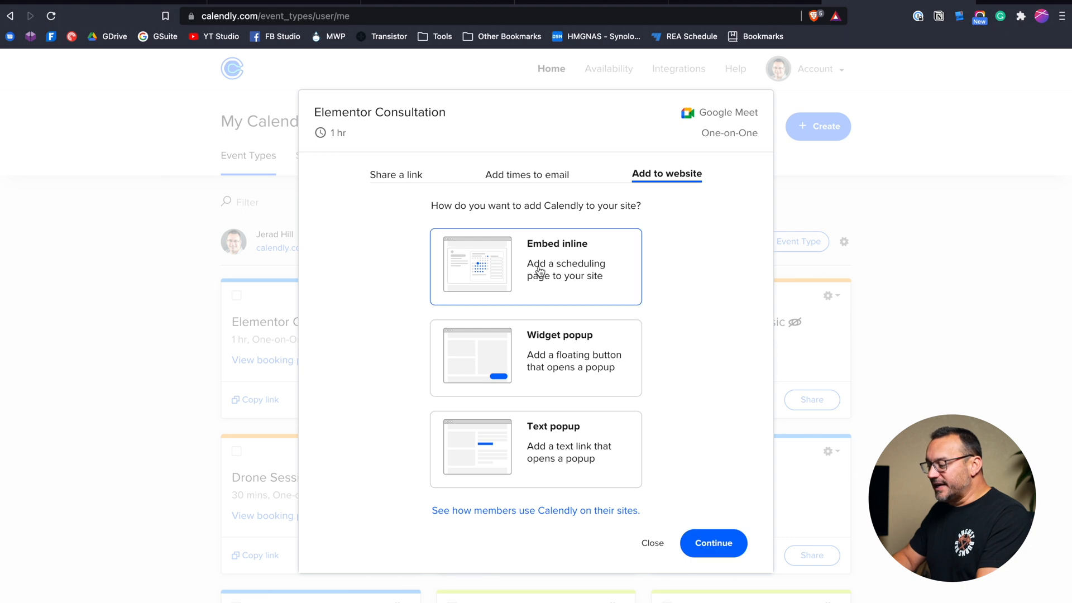
pyautogui.click(713, 542)
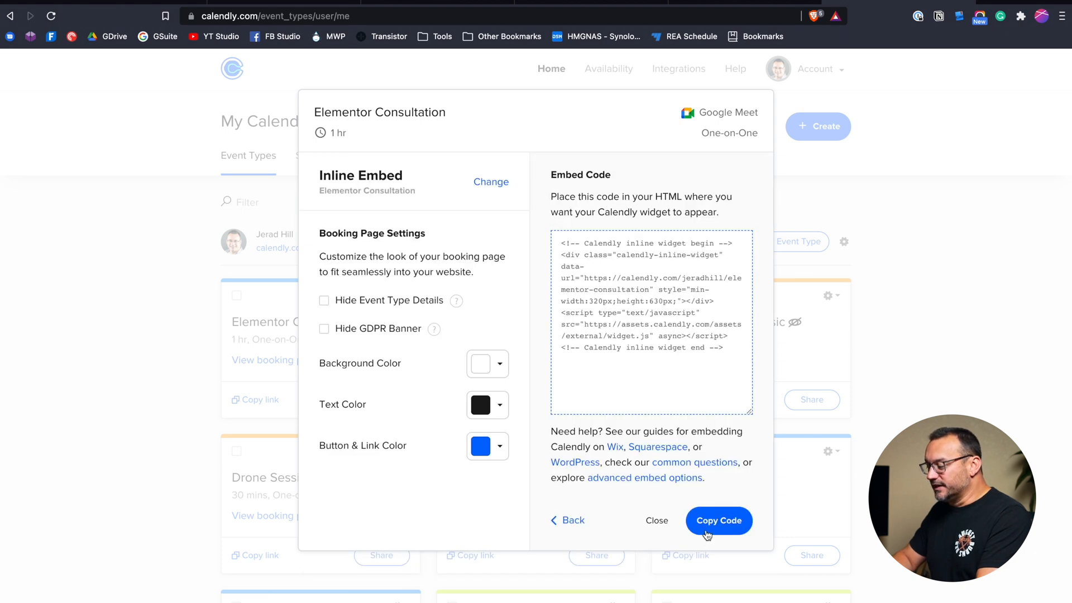
pyautogui.moveTo(559, 285)
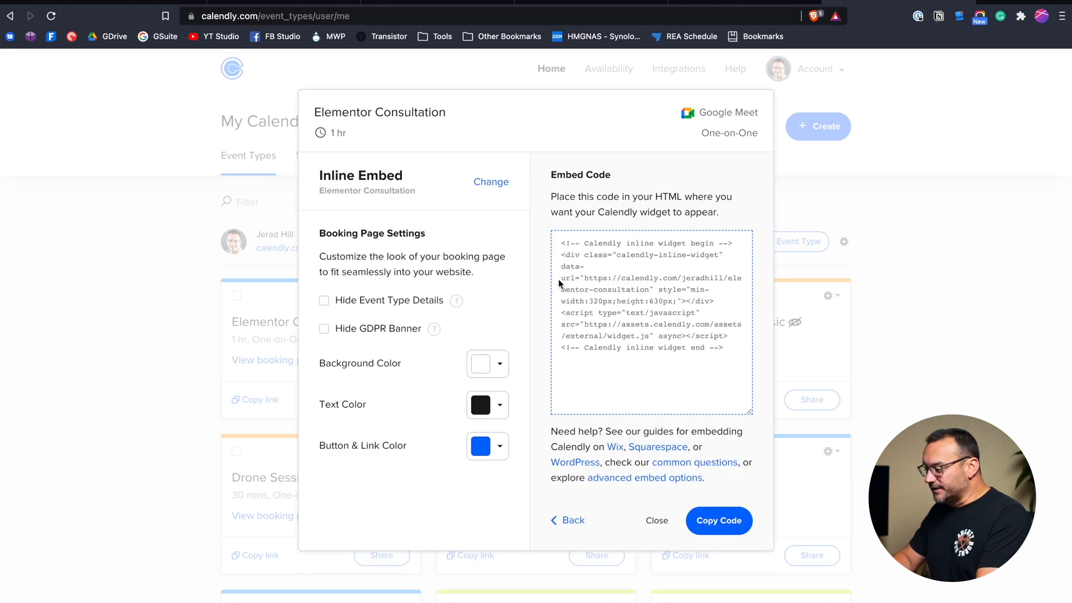
pyautogui.click(717, 520)
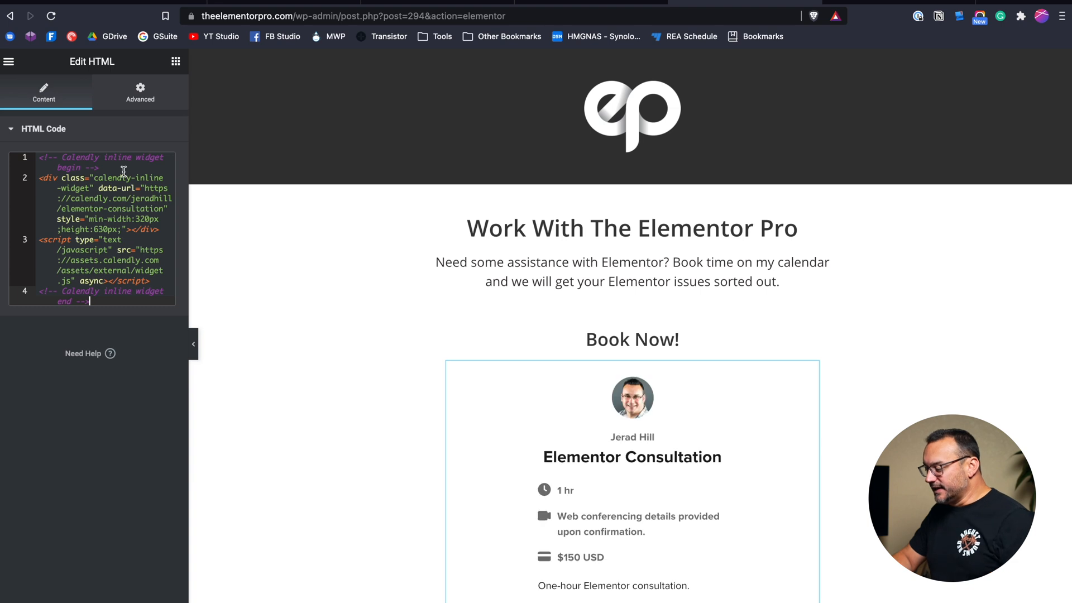
# Scroll the HTML widget's code field to reach the Calendly embed's height value.
pyautogui.scroll(-3)
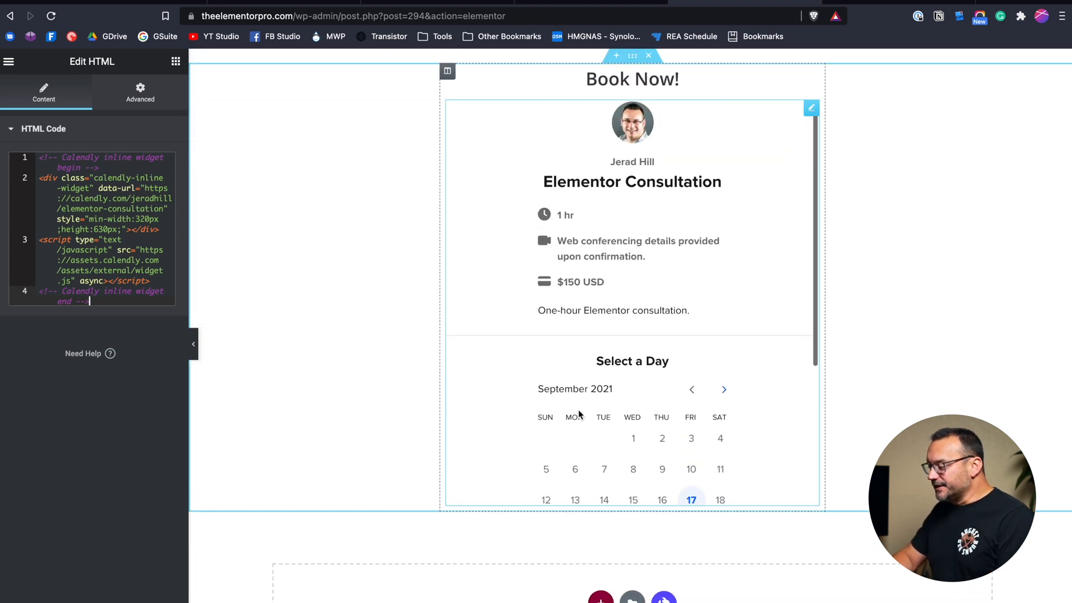
pyautogui.scroll(-3)
pyautogui.write('8')
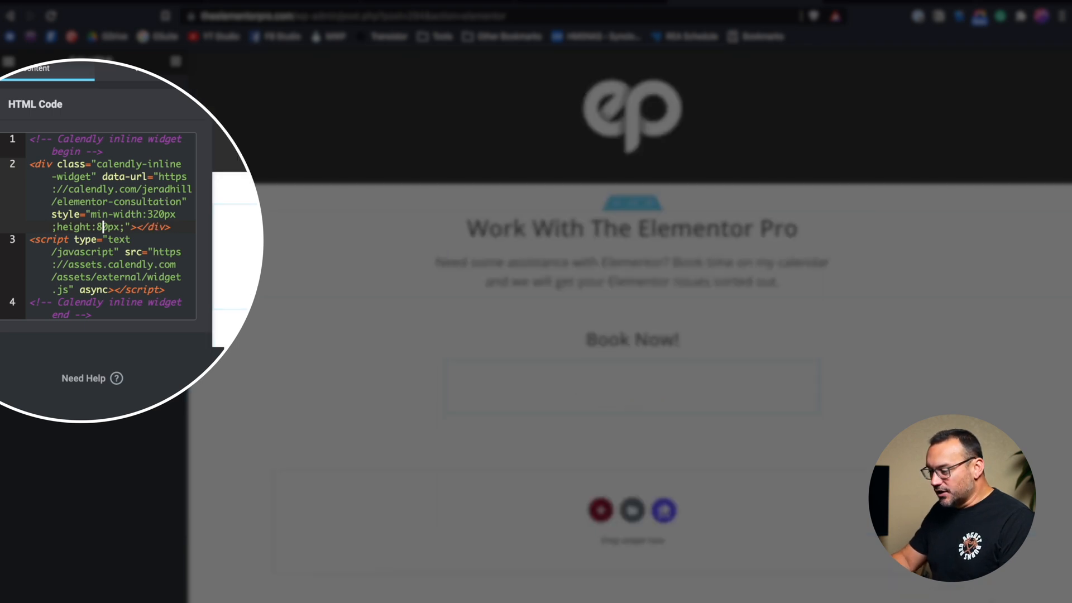
# Set the embed height to 950px, publish the page, and select the calendar's section.
pyautogui.write('950')
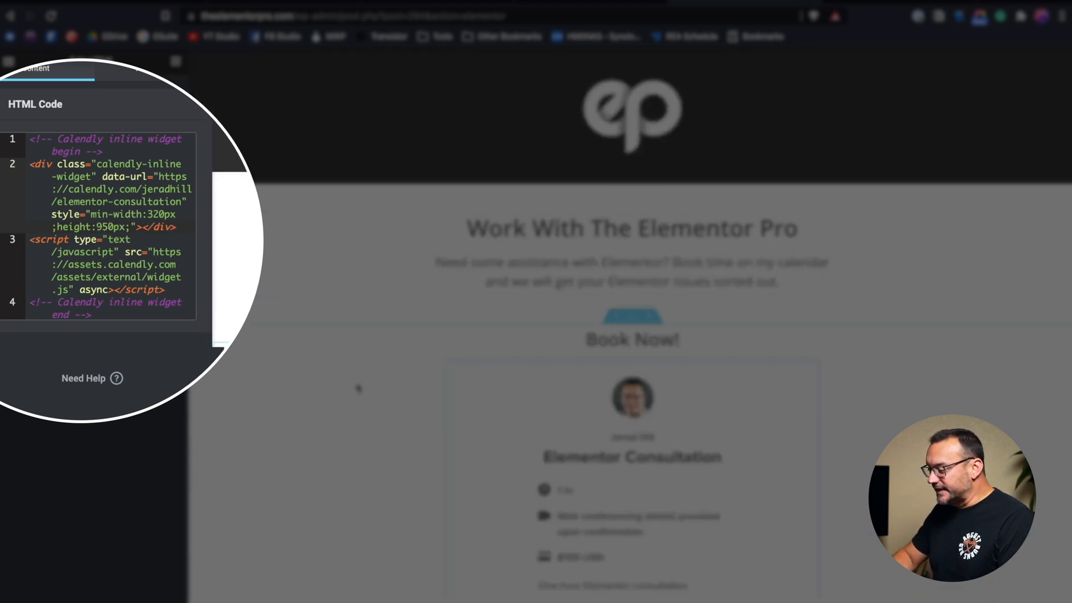
pyautogui.scroll(-3)
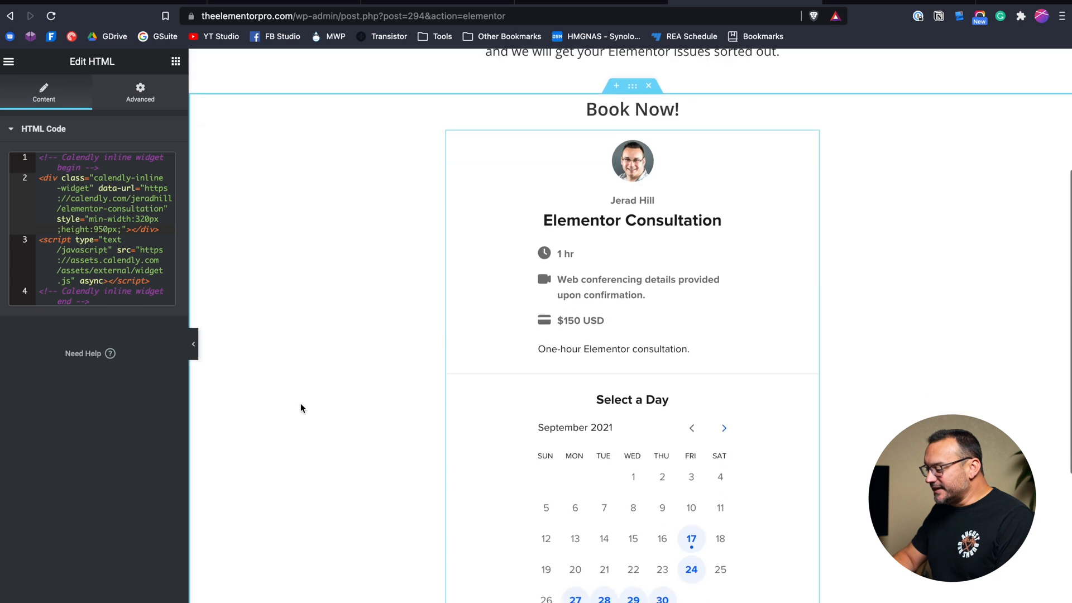
pyautogui.scroll(-3)
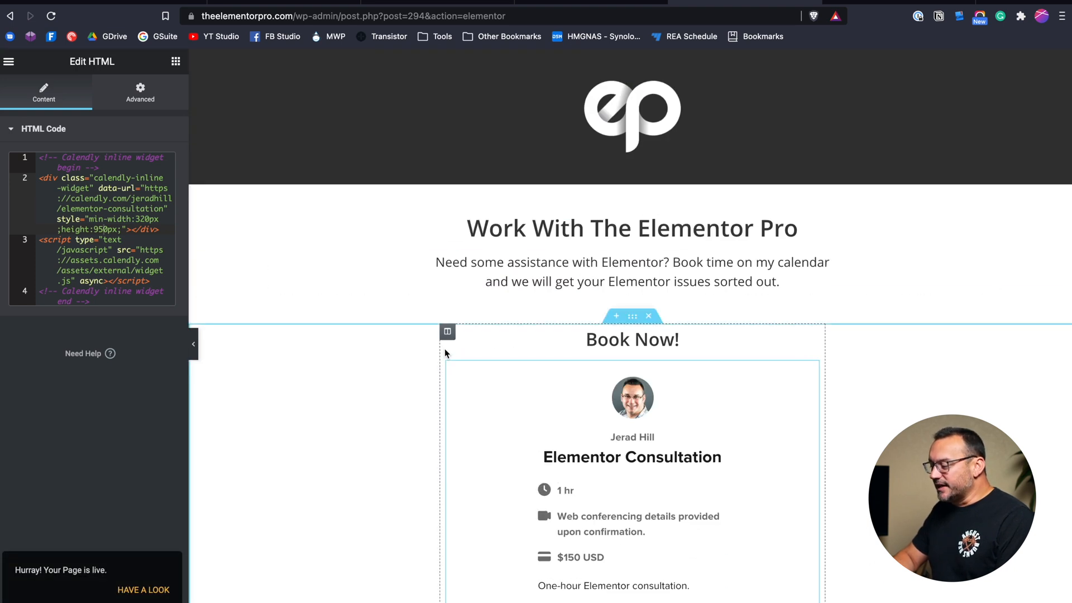
pyautogui.click(446, 331)
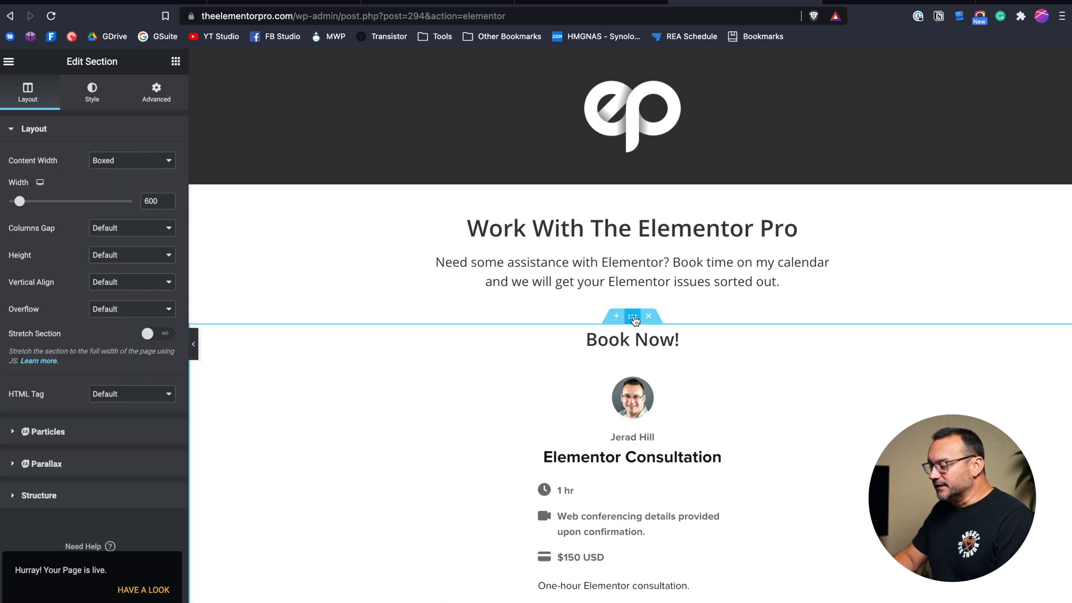
# Clear the section's 600 width so the embed shows event details beside the date picker.
pyautogui.click(151, 201)
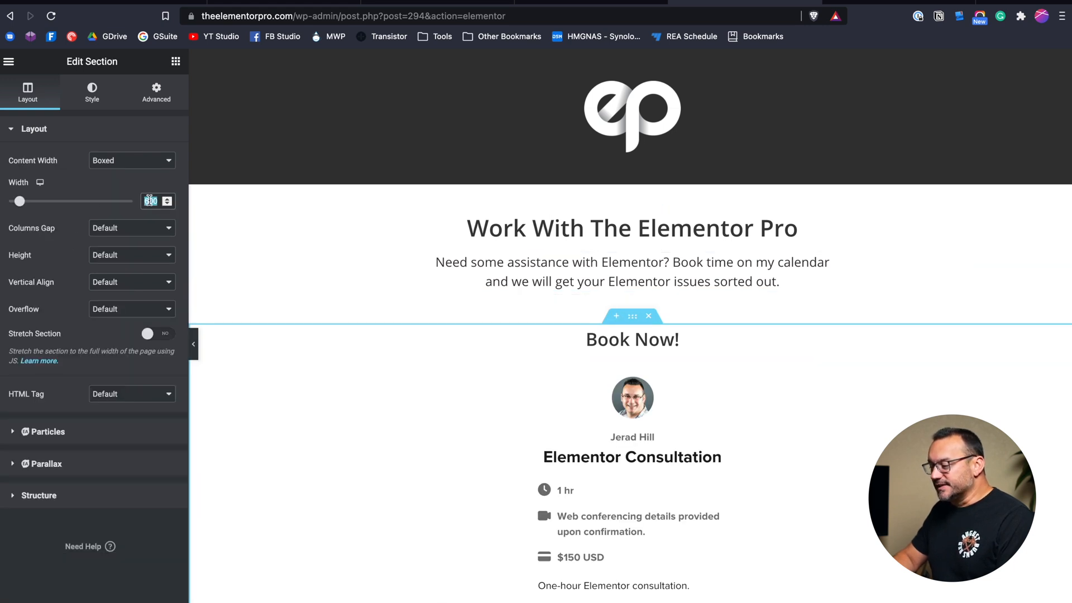
pyautogui.scroll(-3)
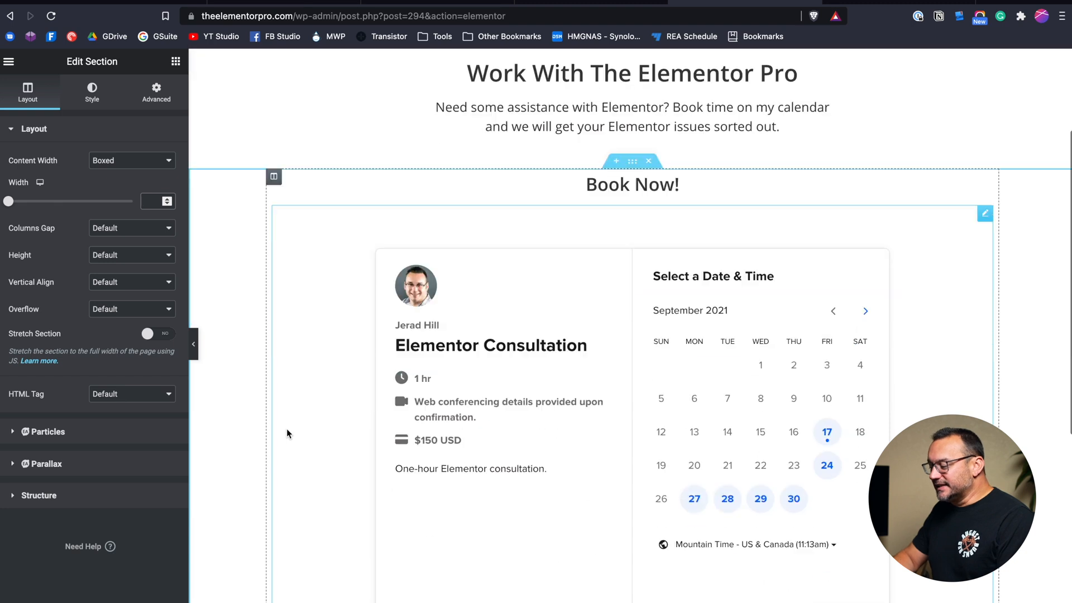
pyautogui.scroll(-3)
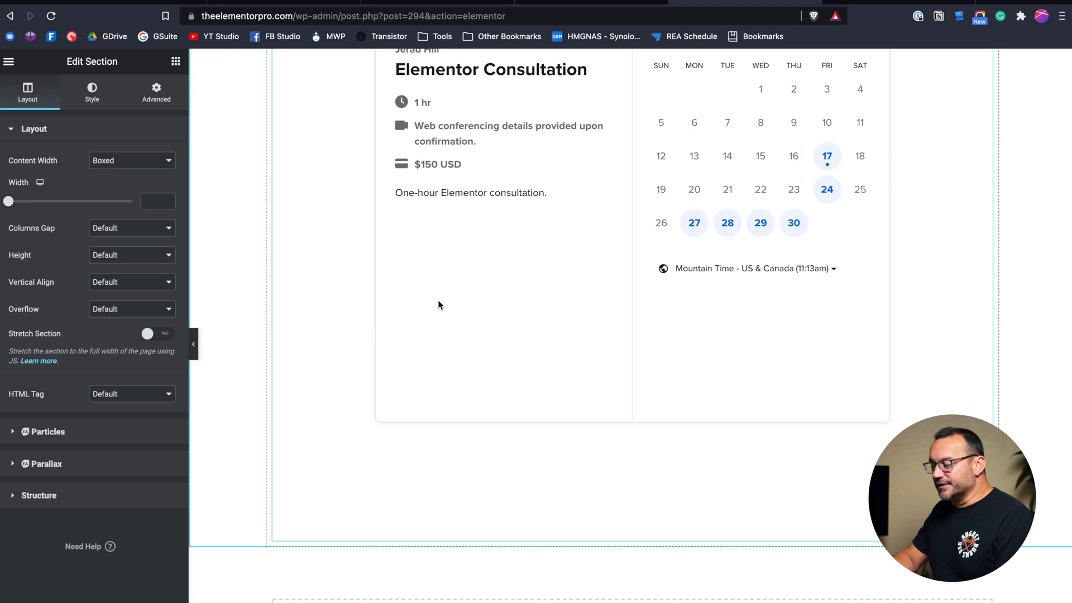
pyautogui.scroll(-3)
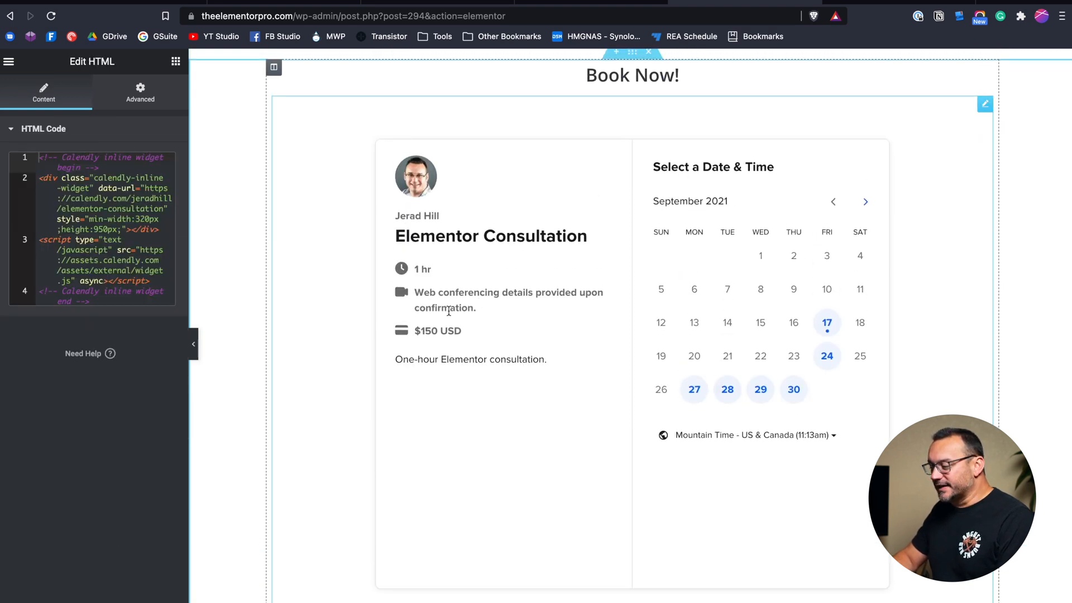
pyautogui.scroll(-3)
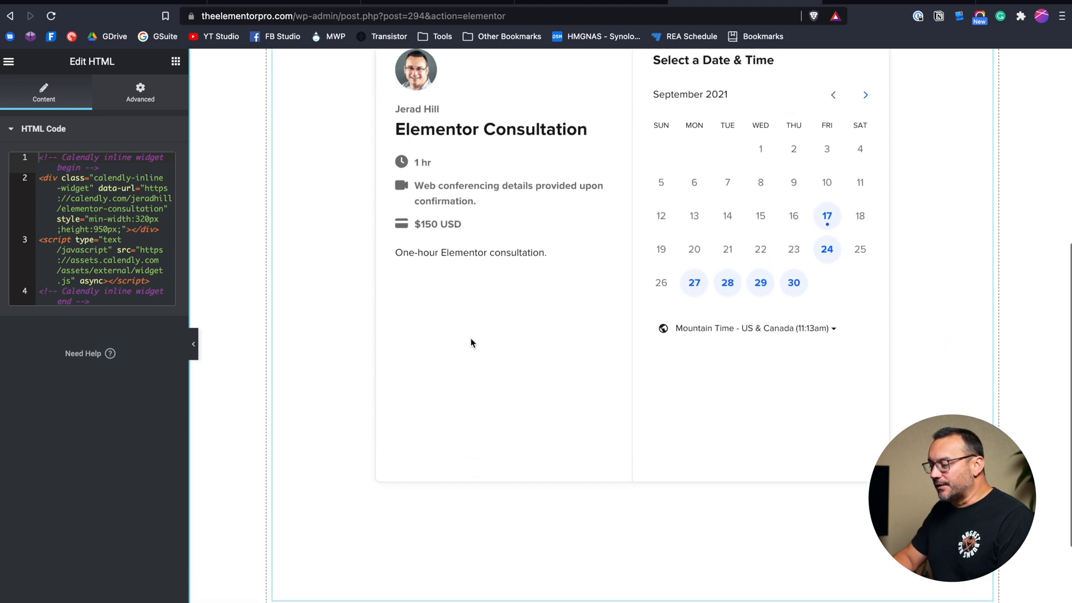
pyautogui.scroll(-3)
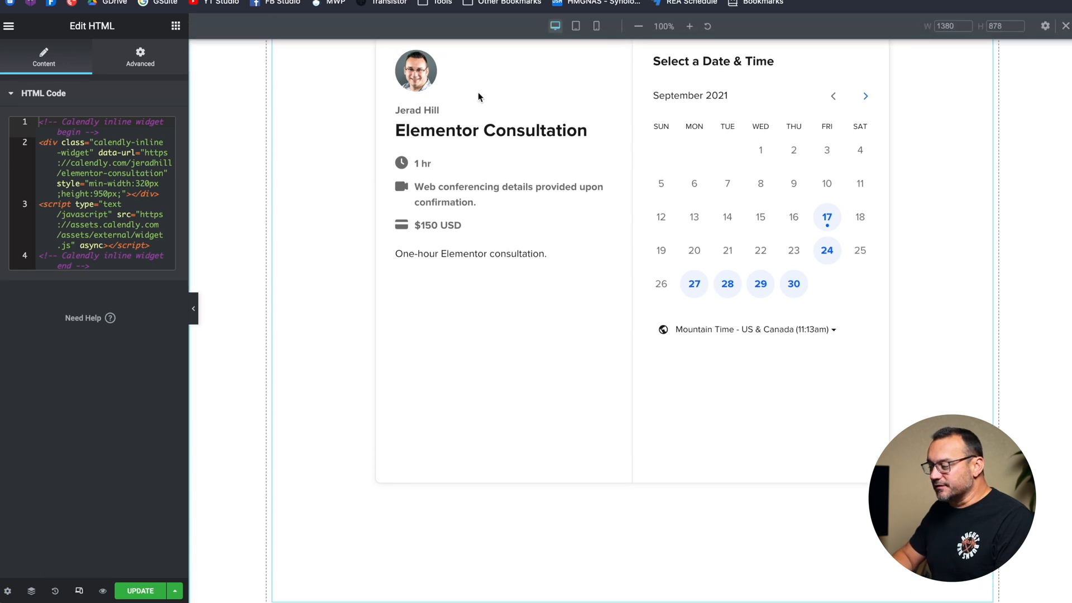
pyautogui.click(575, 26)
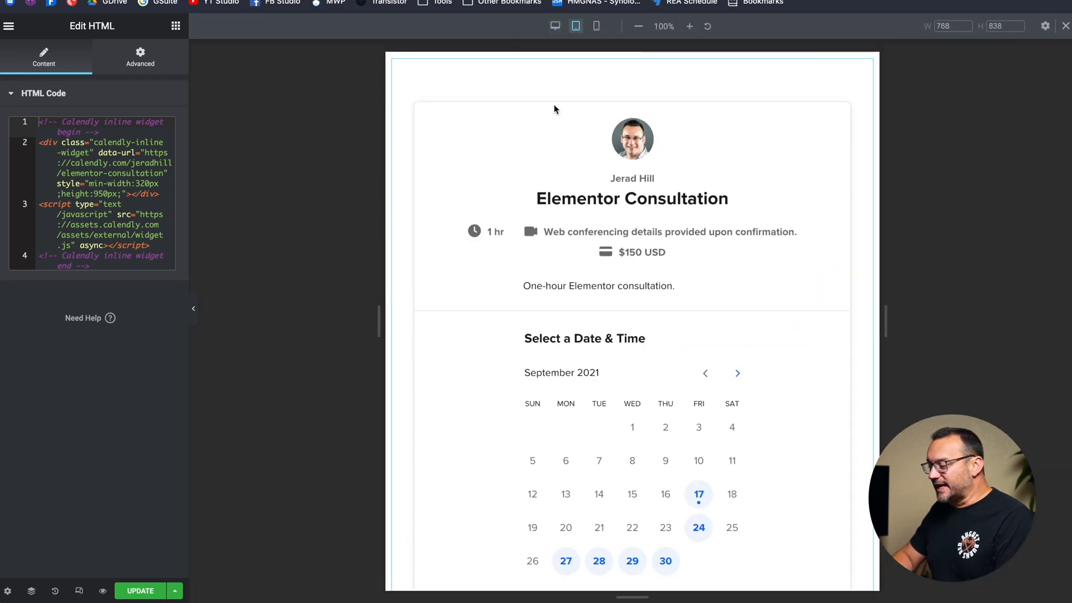
pyautogui.scroll(-3)
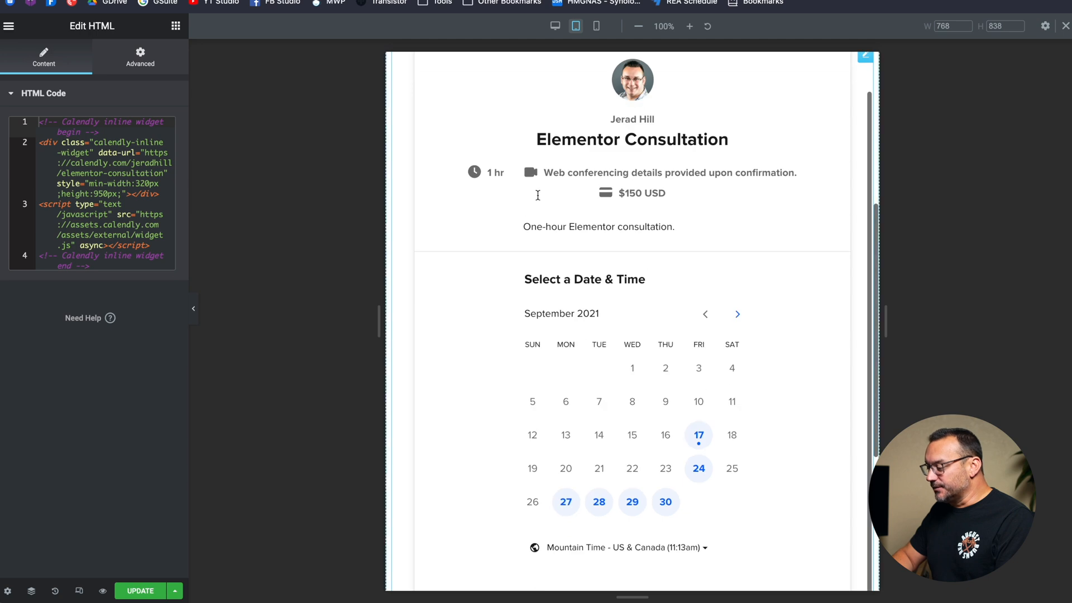
pyautogui.scroll(-3)
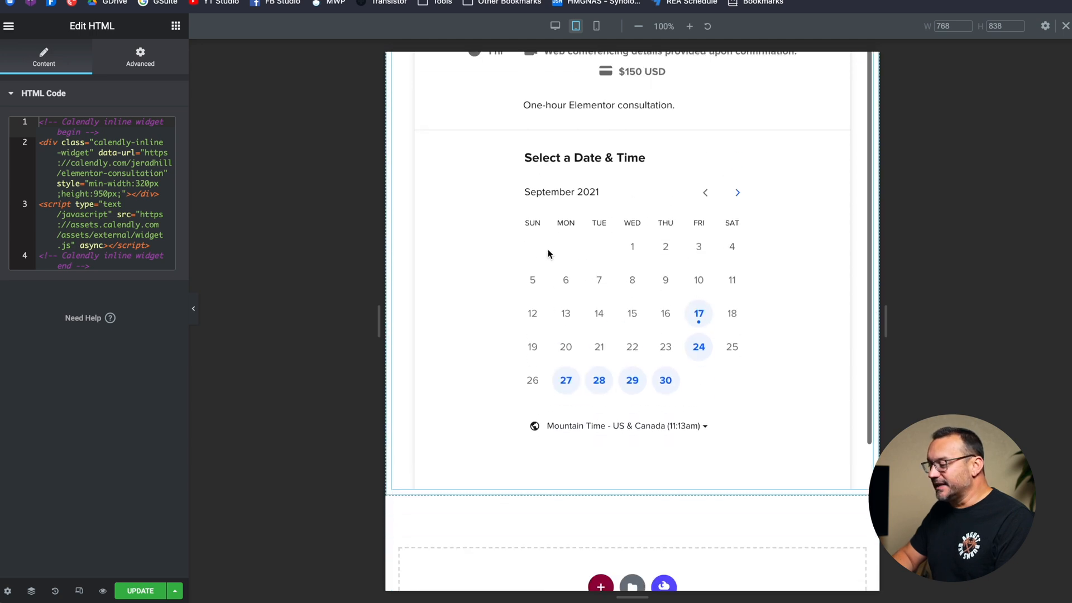
pyautogui.click(595, 26)
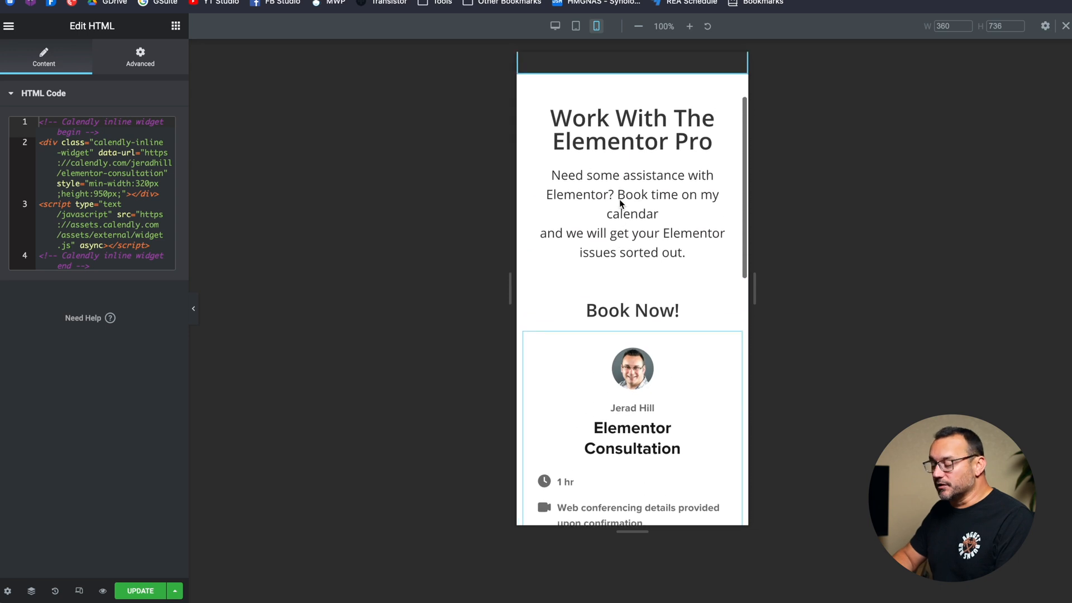
pyautogui.scroll(-3)
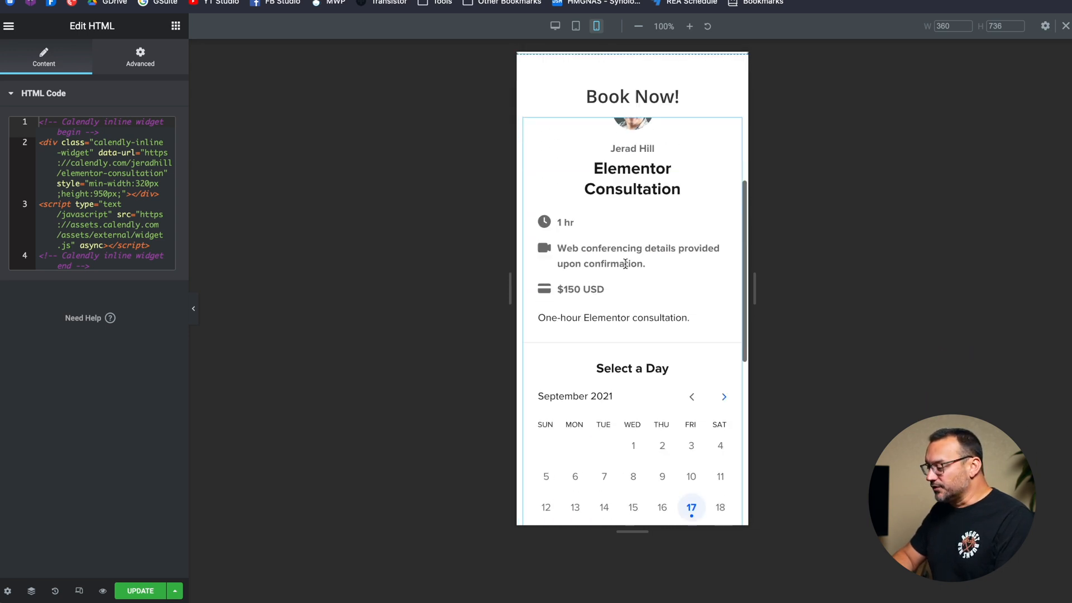
pyautogui.scroll(-3)
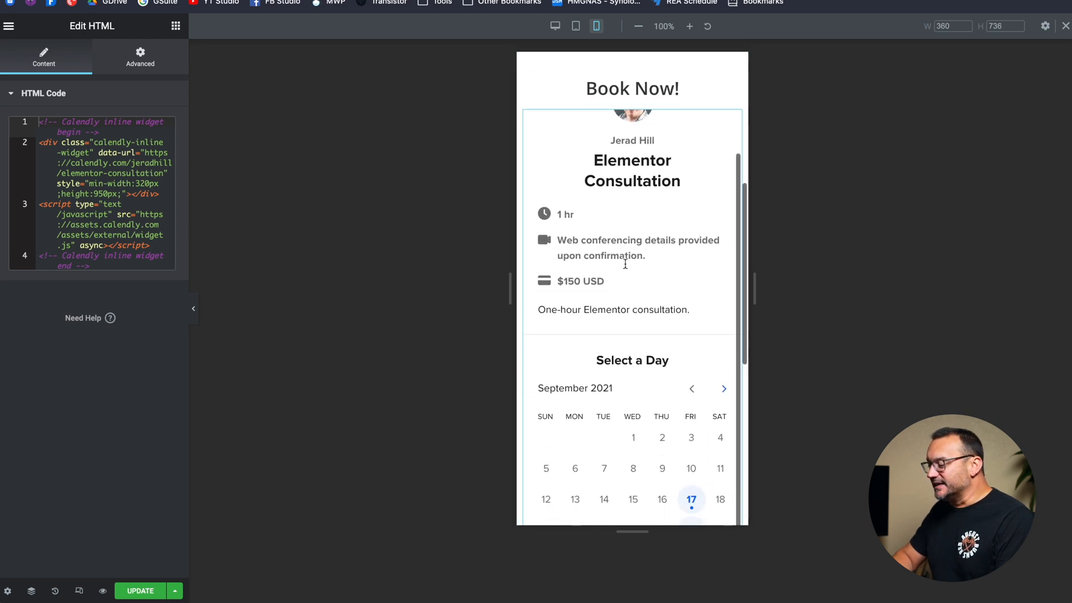
pyautogui.scroll(-3)
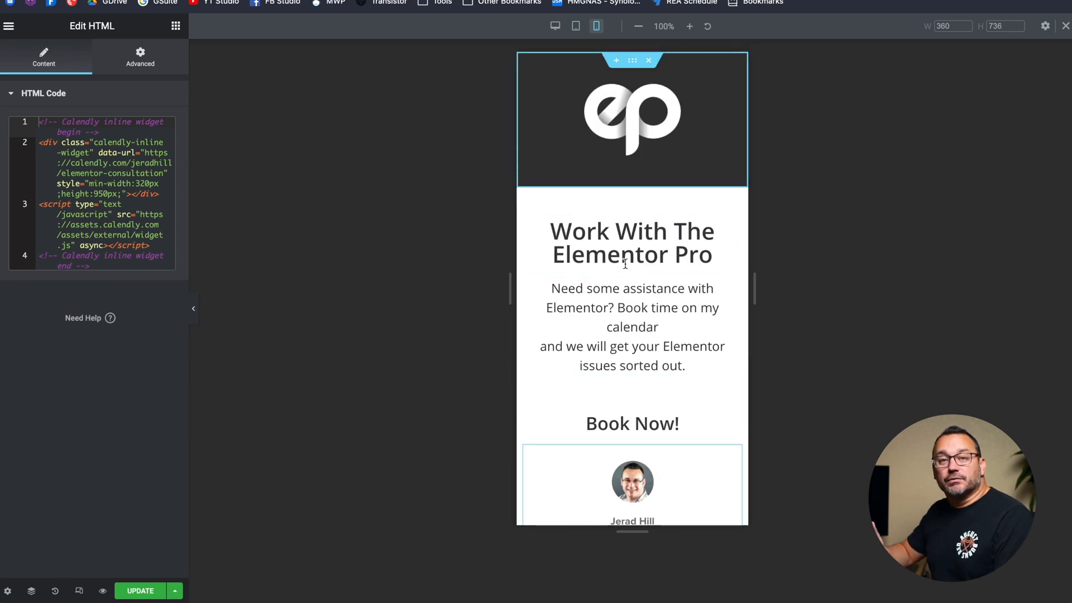
pyautogui.moveTo(555, 25)
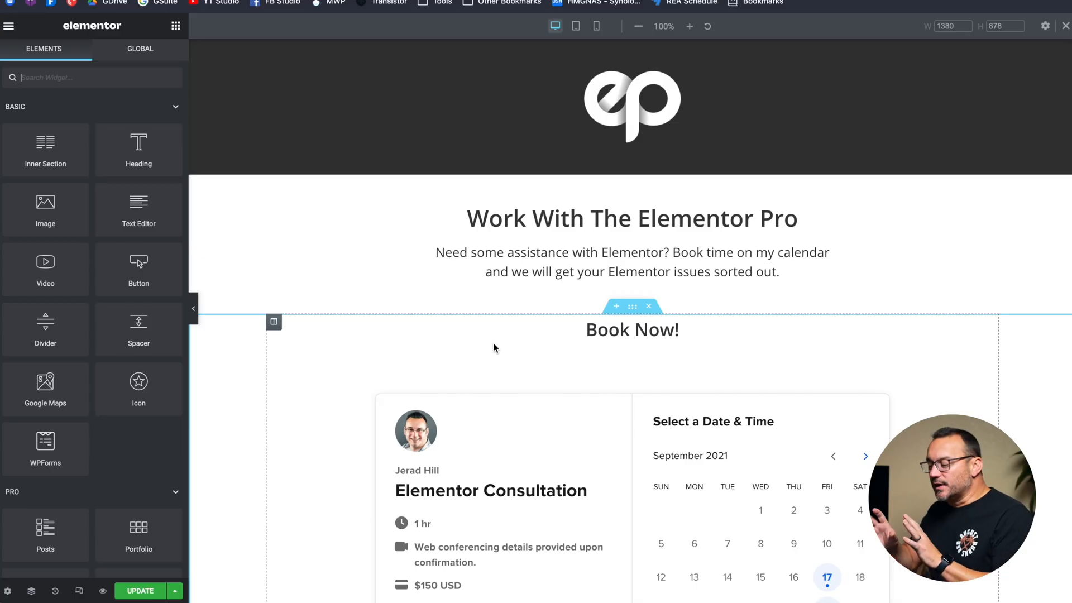
# Scroll the desktop canvas to view the booking calendar under Book Now!
pyautogui.scroll(-3)
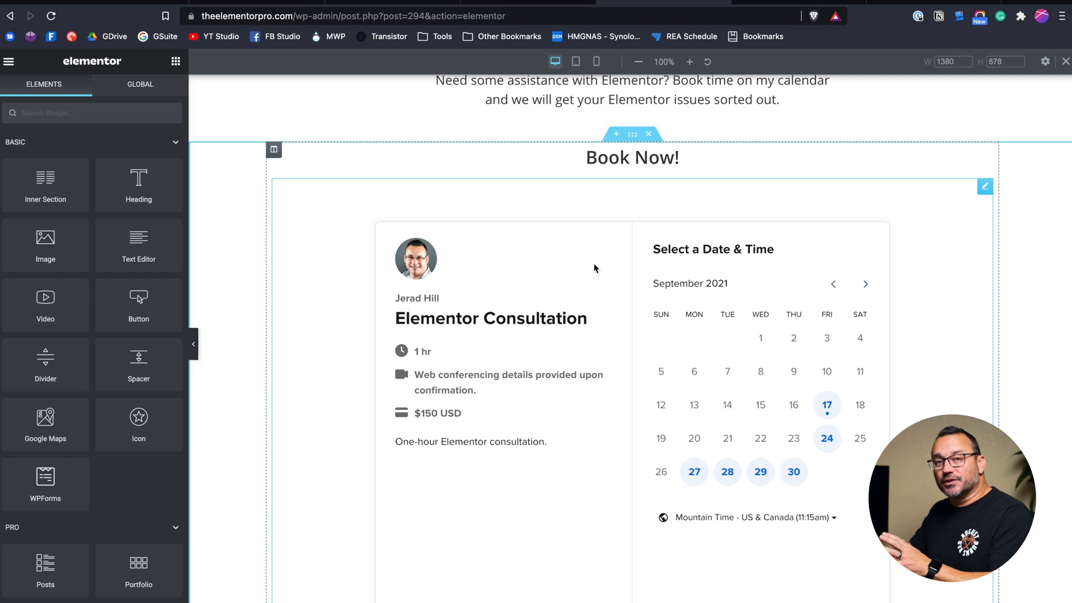
pyautogui.moveTo(723, 196)
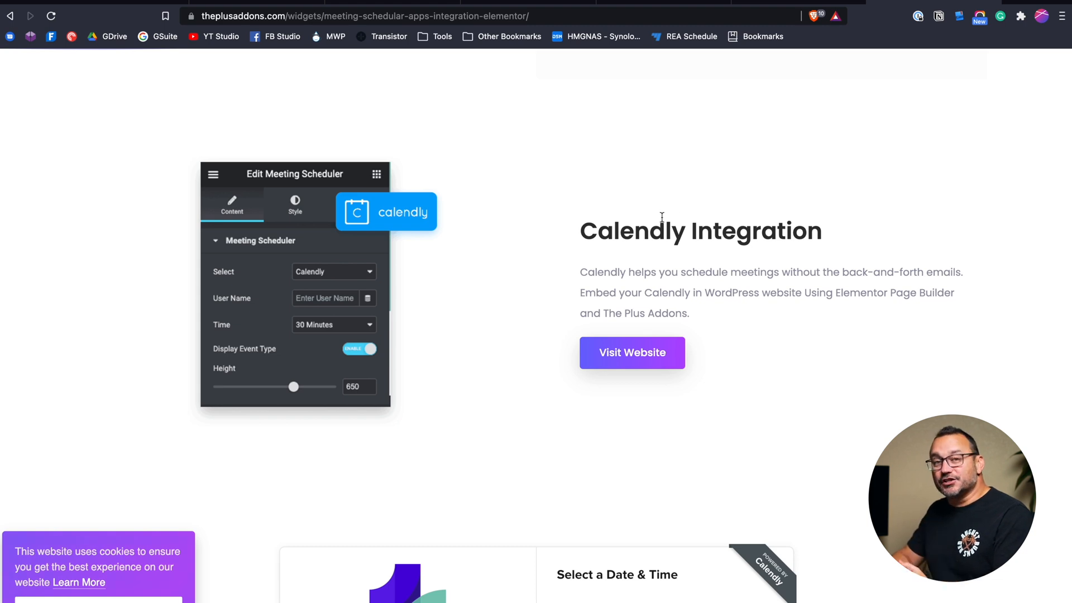
pyautogui.moveTo(571, 312)
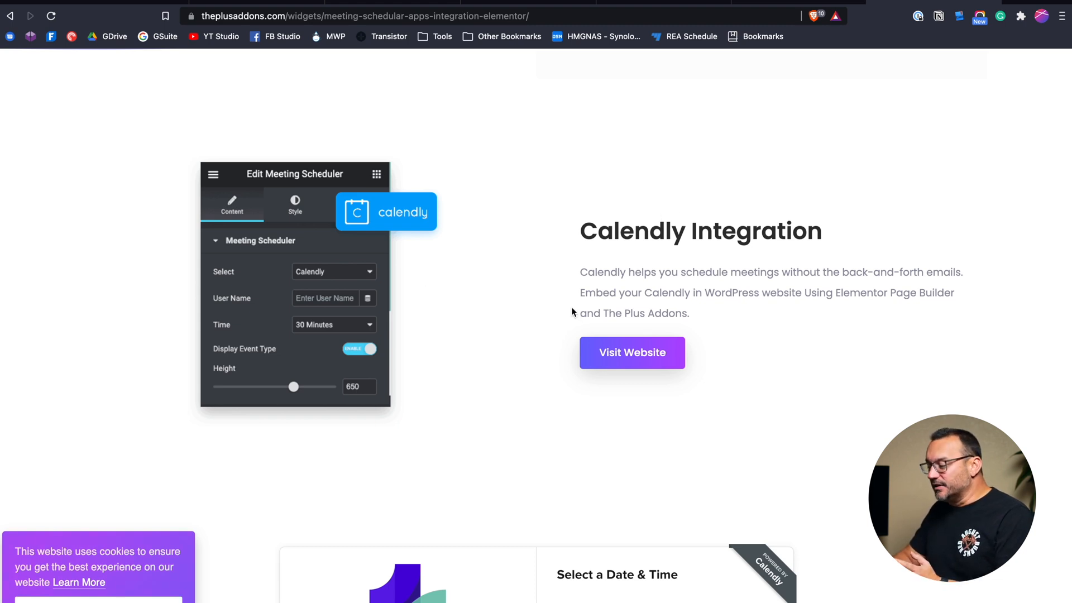
# Scroll The Plus Addons page through Calendly Integration and its demo 15 Minute Meeting calendar.
pyautogui.scroll(-3)
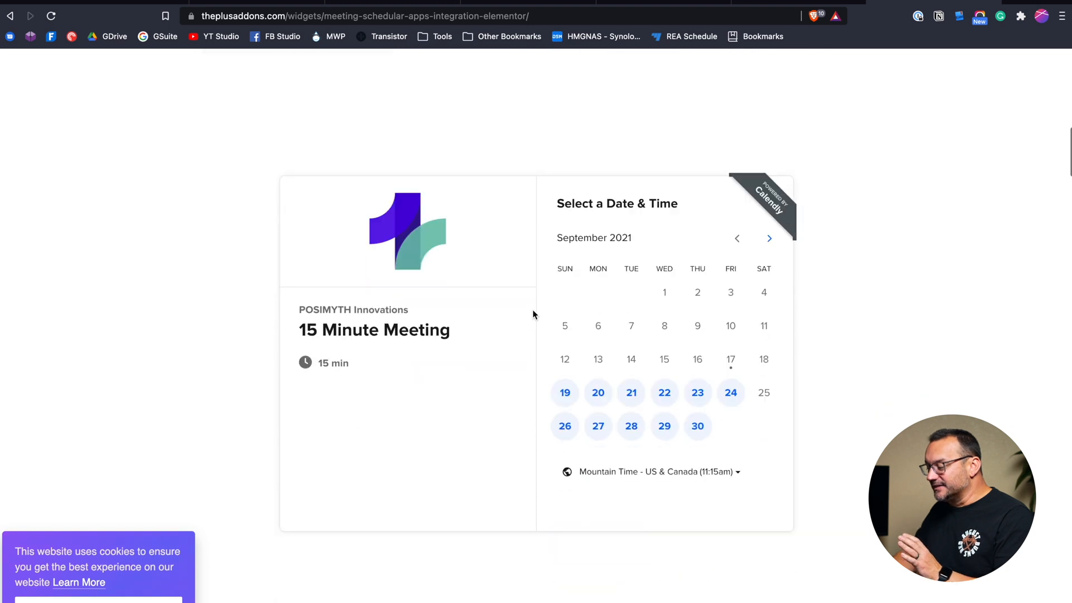
pyautogui.moveTo(516, 334)
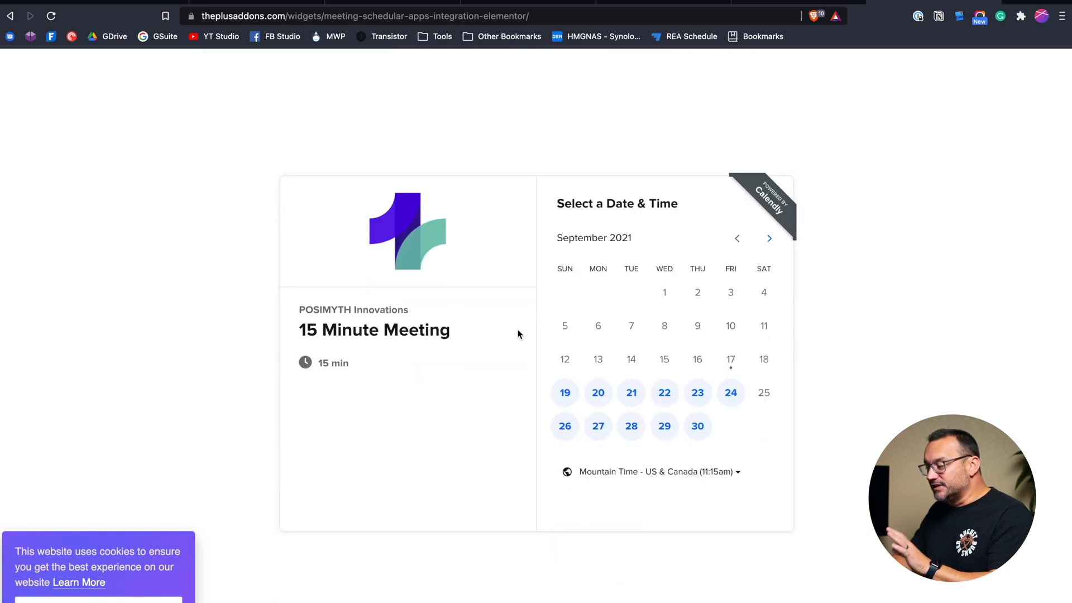
pyautogui.moveTo(535, 389)
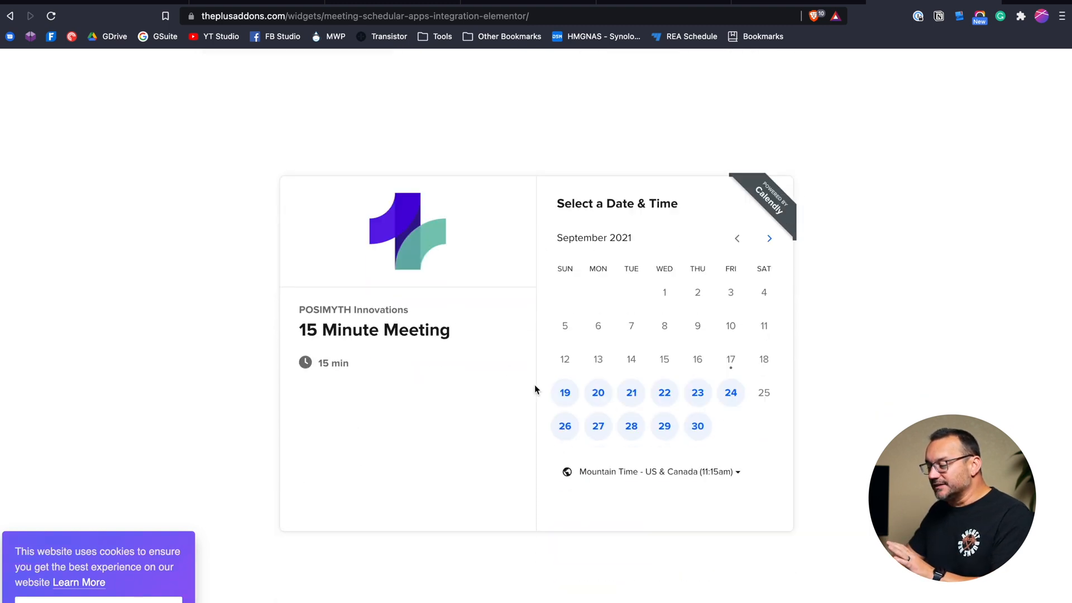
pyautogui.scroll(-3)
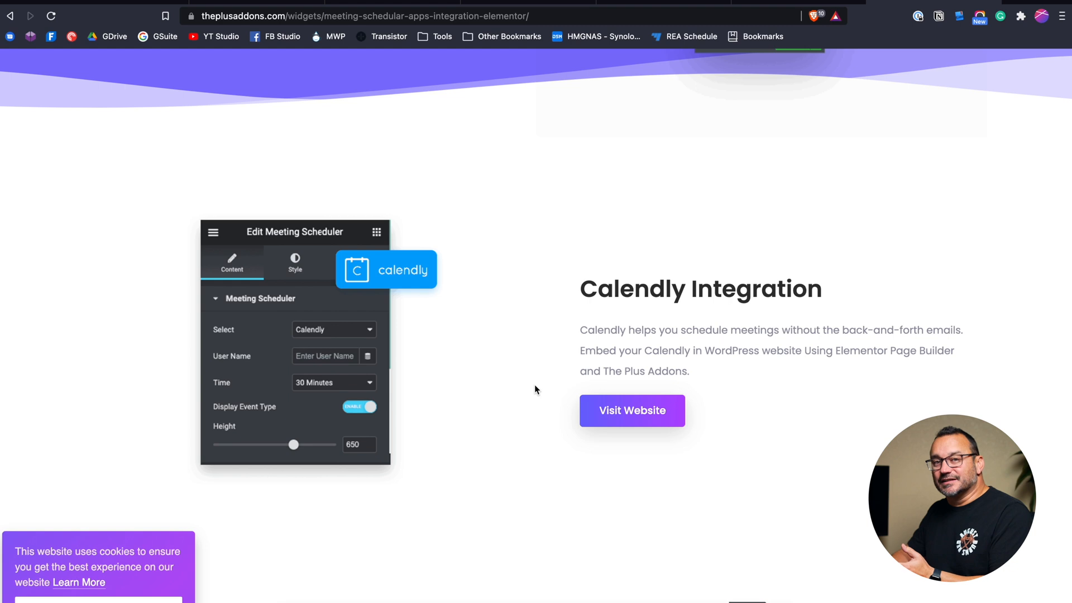
pyautogui.moveTo(714, 57)
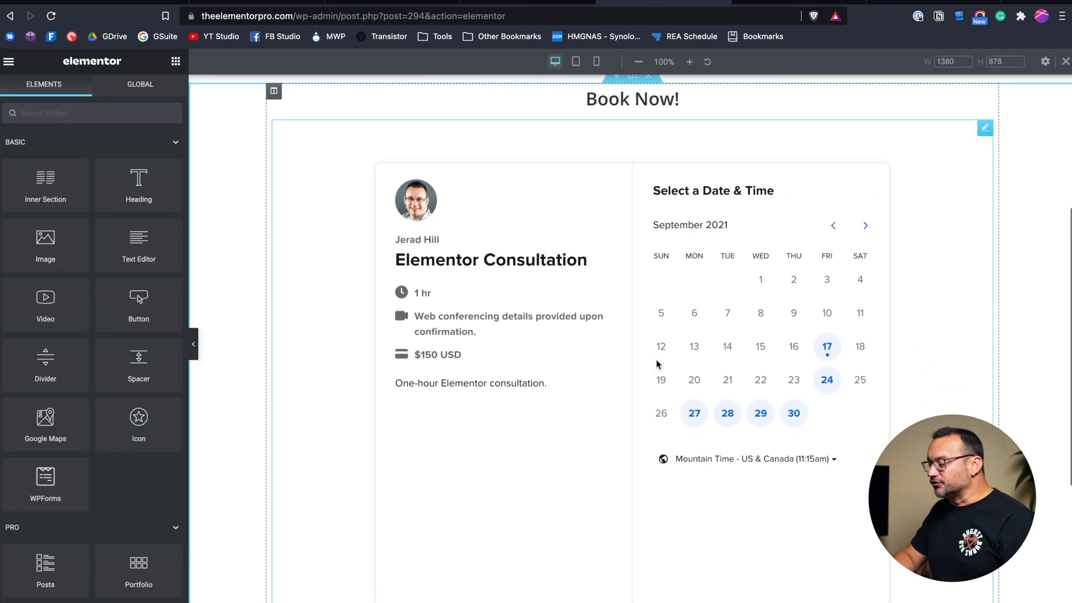
# Preview the consultation page at tablet width with booking details stacked above the calendar.
pyautogui.scroll(-3)
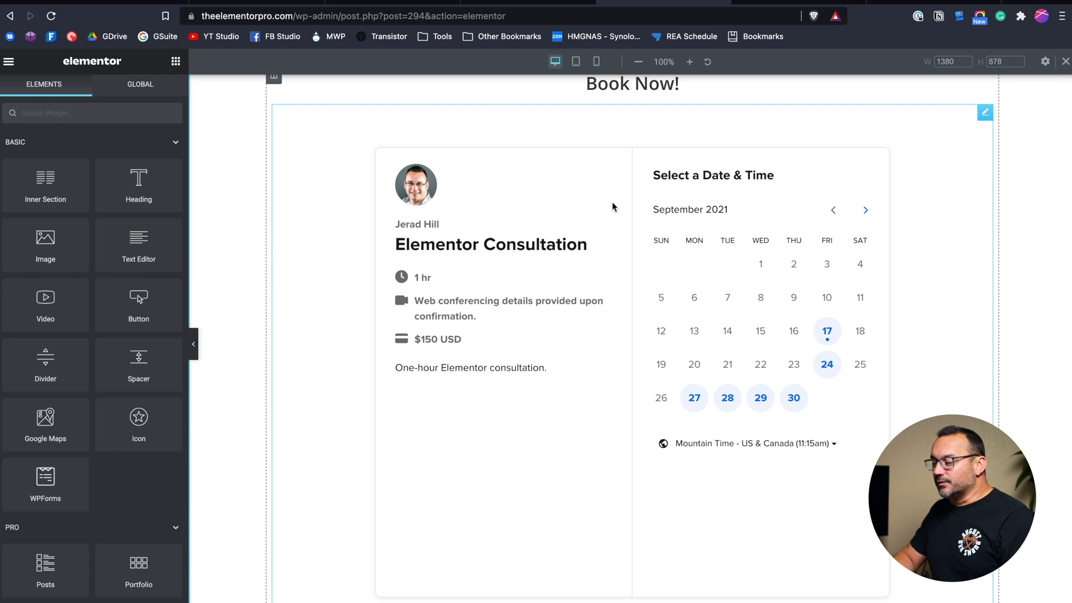
pyautogui.click(575, 62)
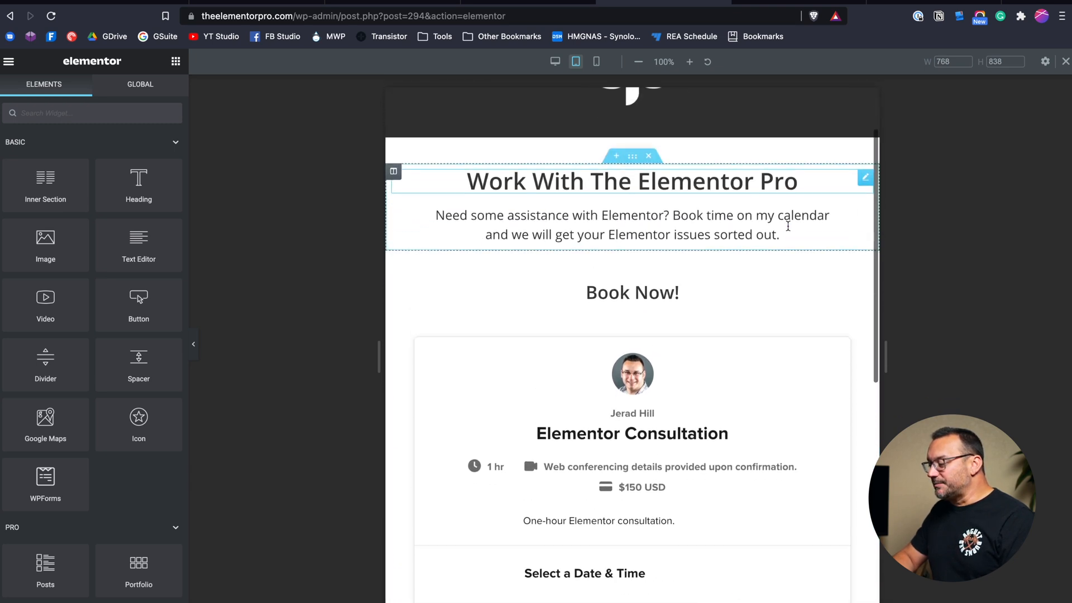
pyautogui.scroll(-3)
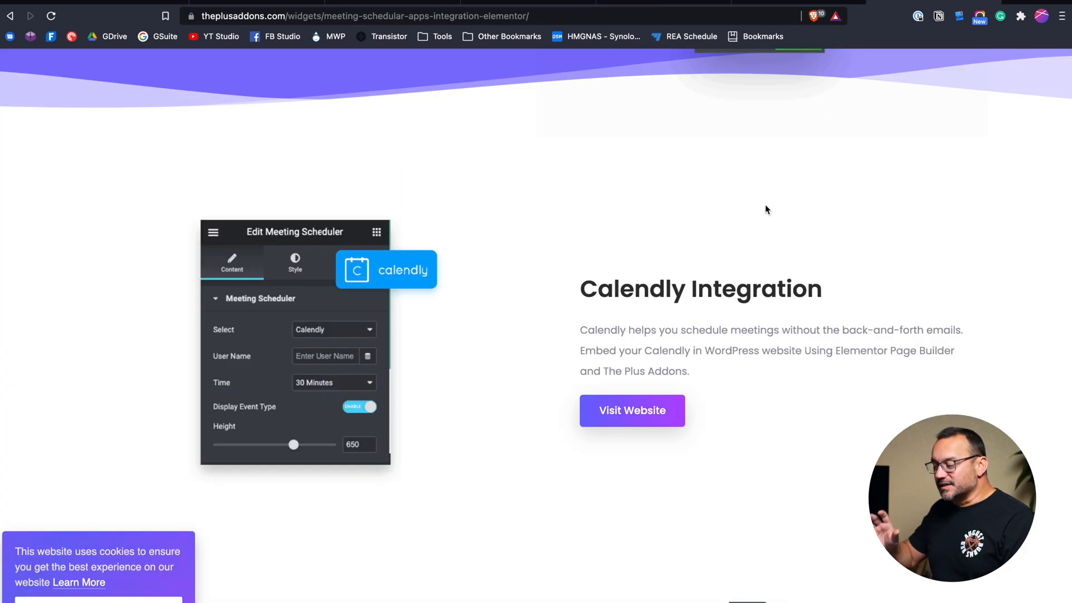
pyautogui.scroll(-3)
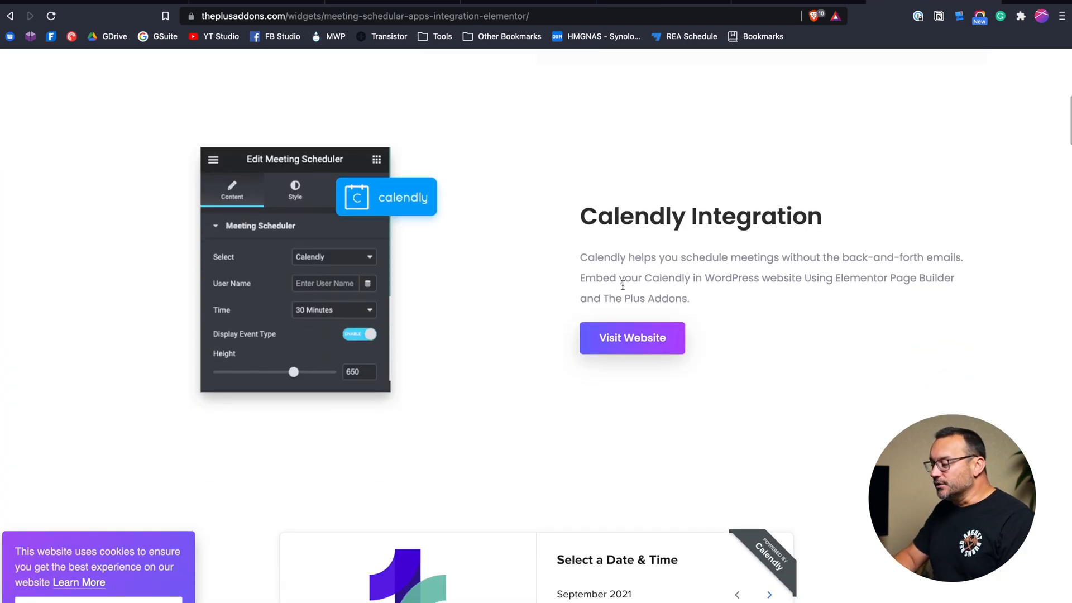
pyautogui.scroll(-3)
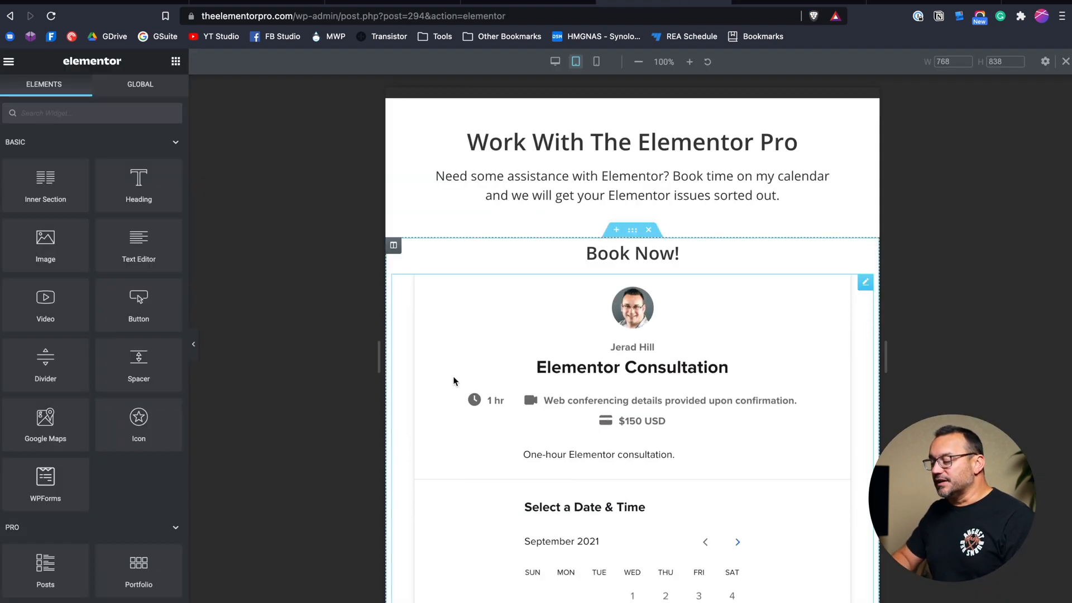
# View the calendar at the narrower width, then return the preview to desktop width.
pyautogui.scroll(-3)
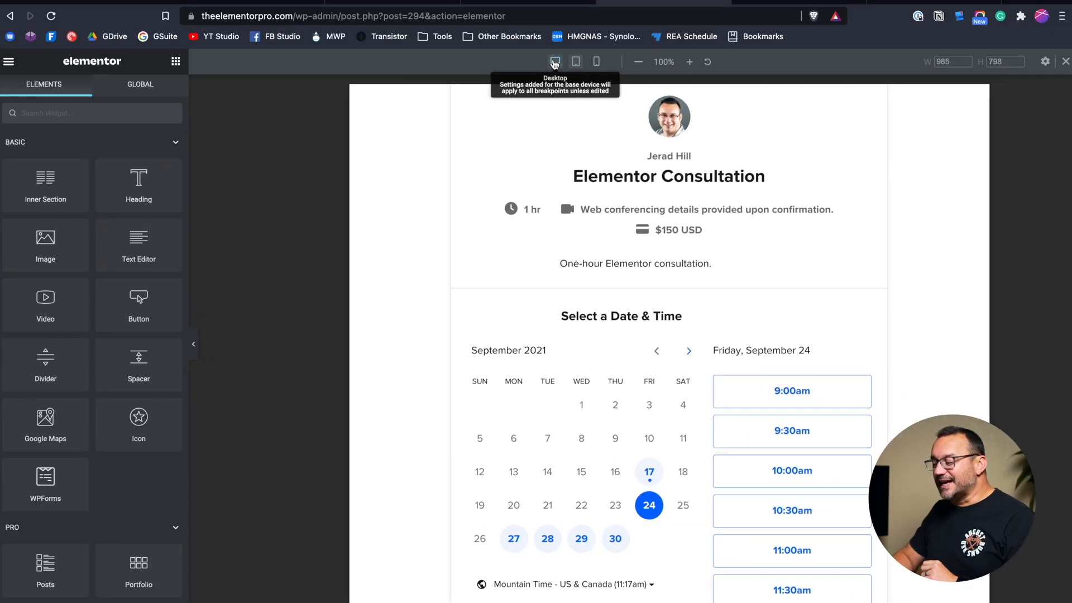
pyautogui.click(555, 61)
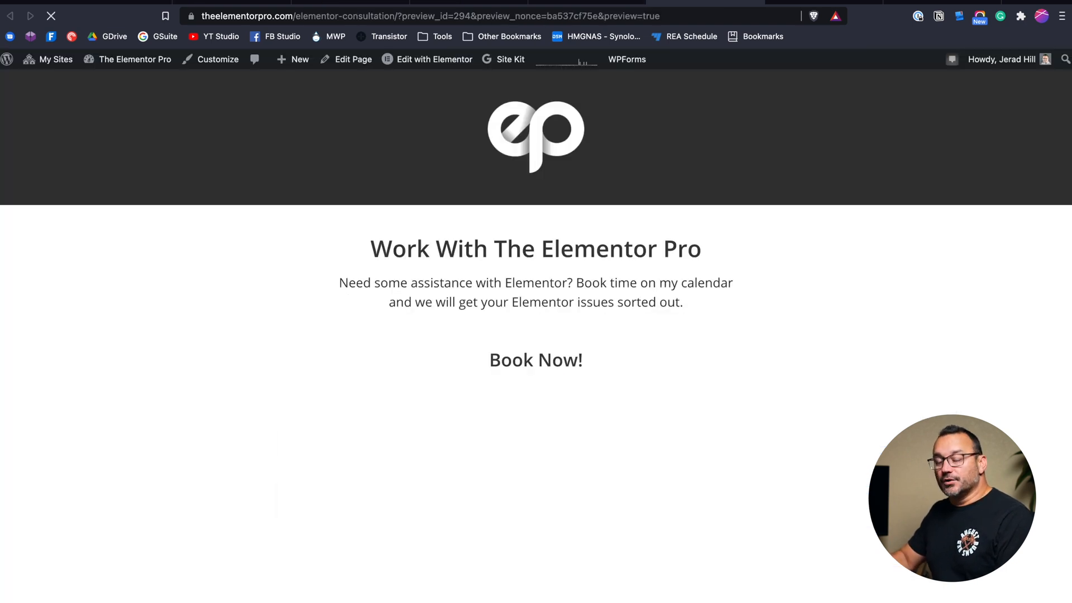
# On the live preview, pick 10:30am on Friday, September 24 to reach Calendly's Enter Details form.
pyautogui.click(534, 359)
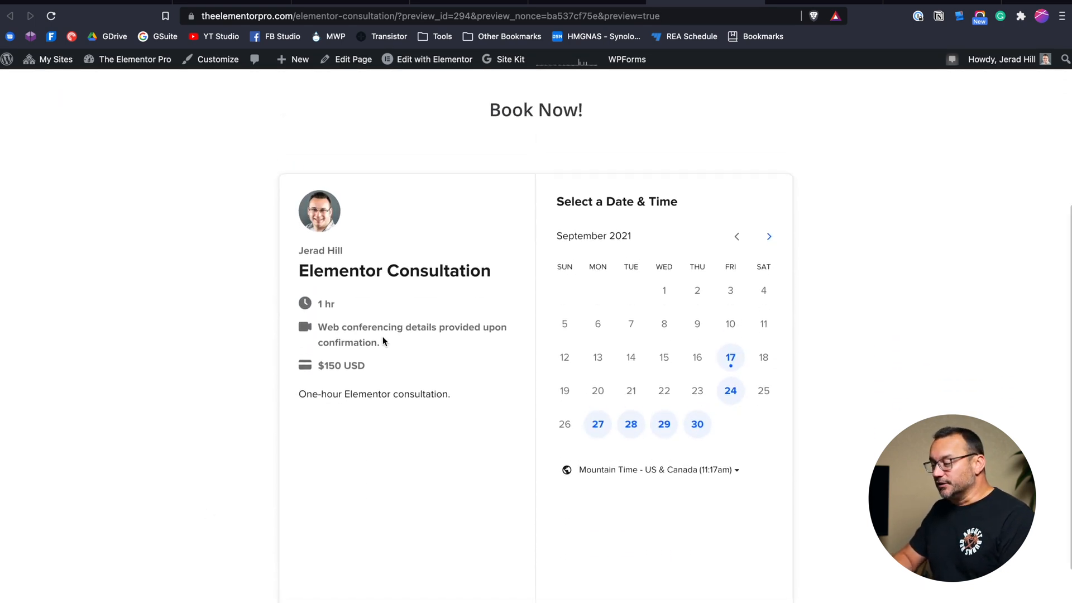
pyautogui.scroll(-3)
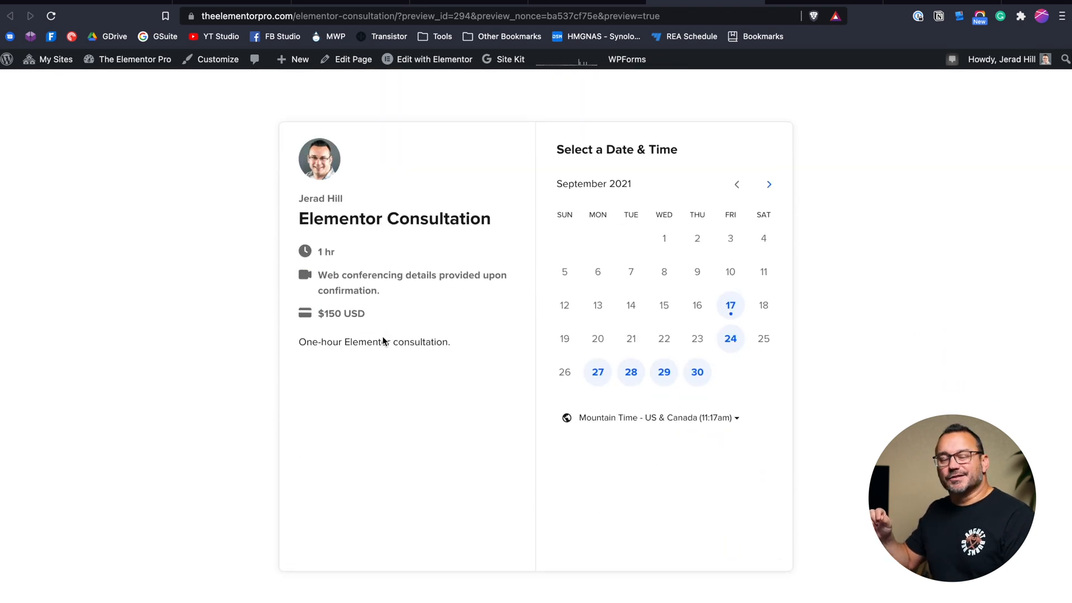
pyautogui.click(729, 339)
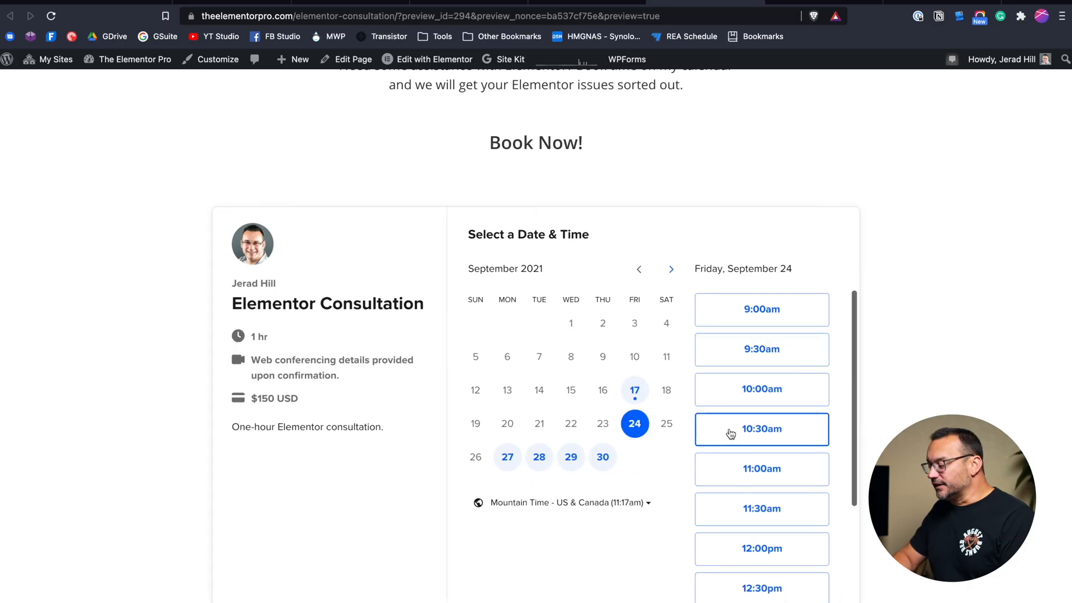
pyautogui.click(760, 429)
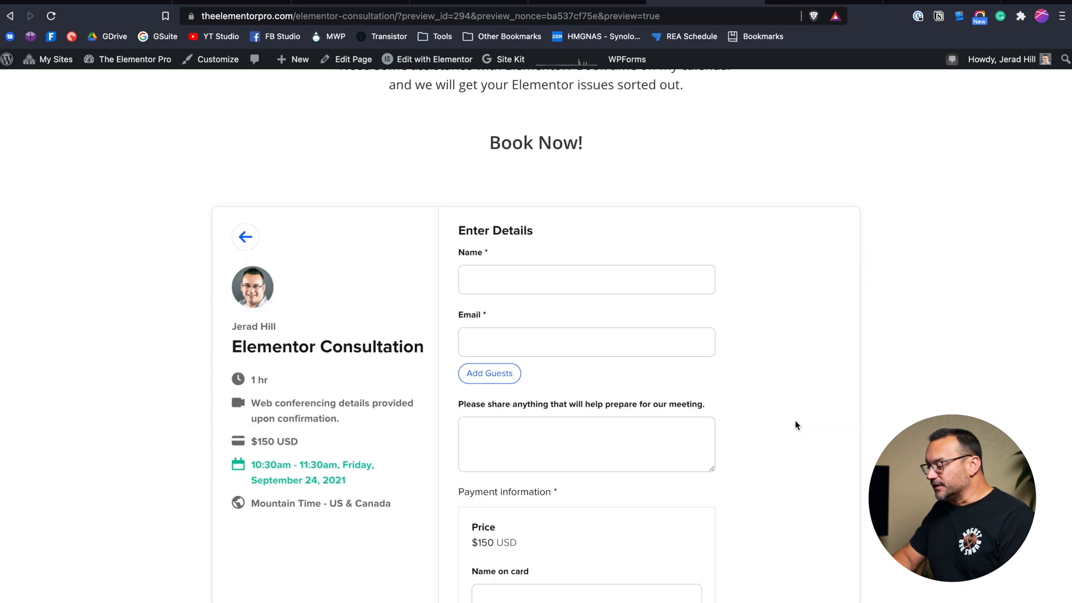
pyautogui.scroll(-3)
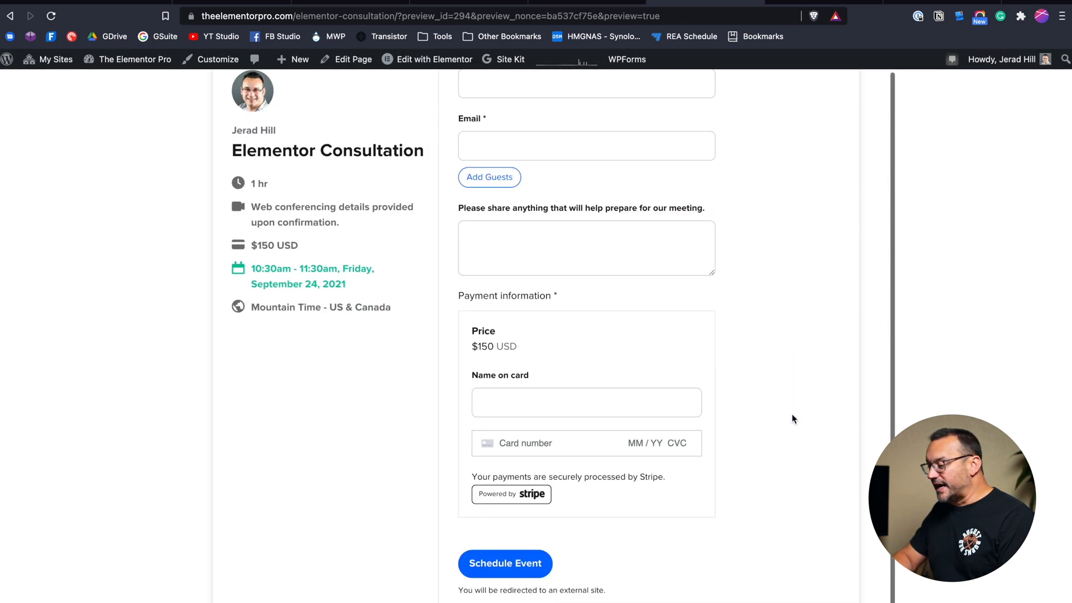
pyautogui.moveTo(783, 476)
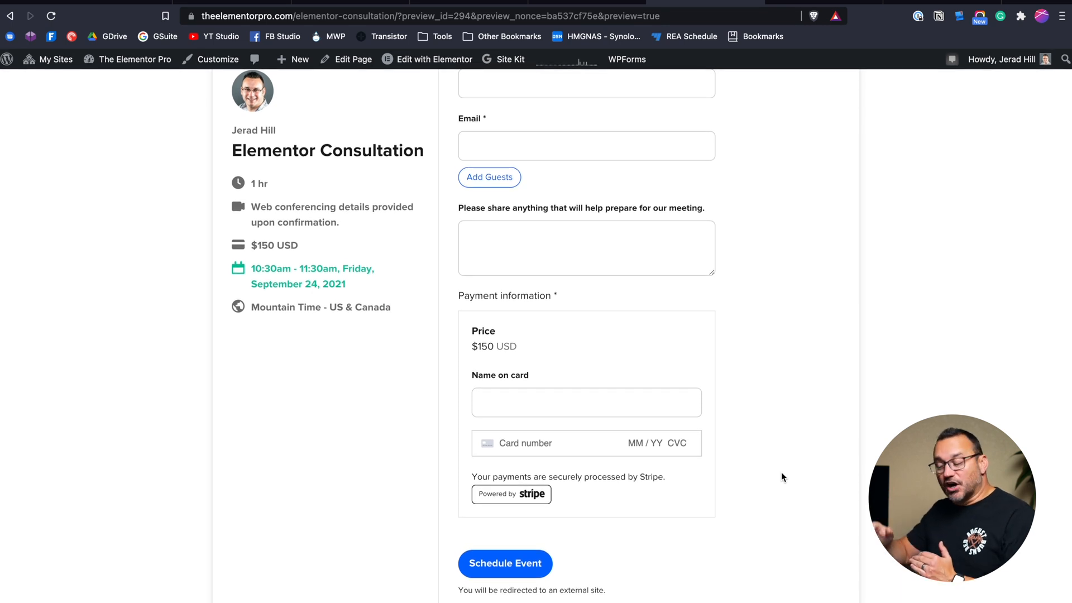